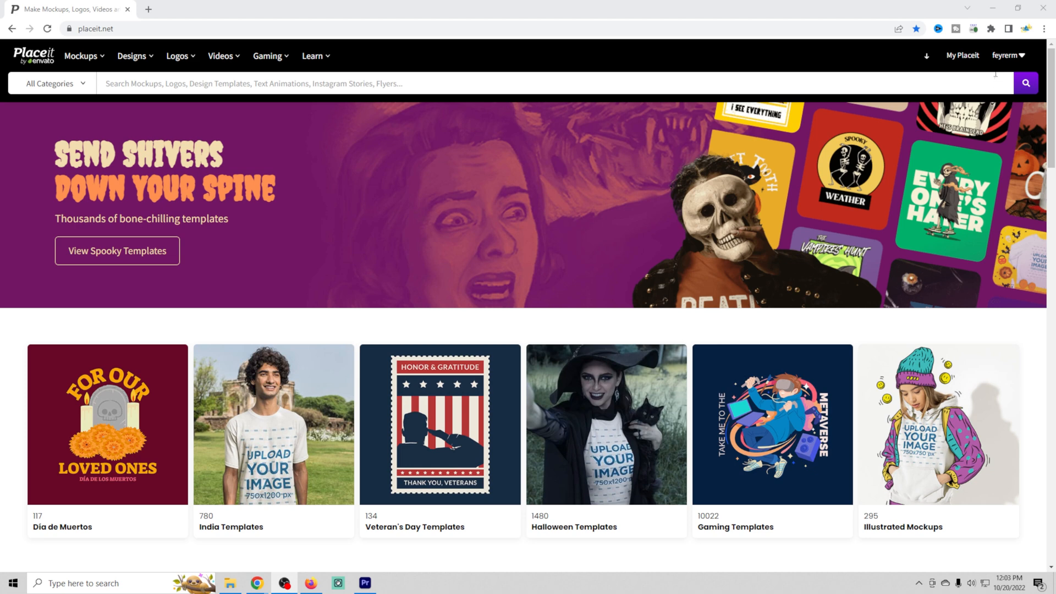
Go to My Placeit and choose My Folders from the account menu
{"action": "left_click", "coordinate": [963, 55]}
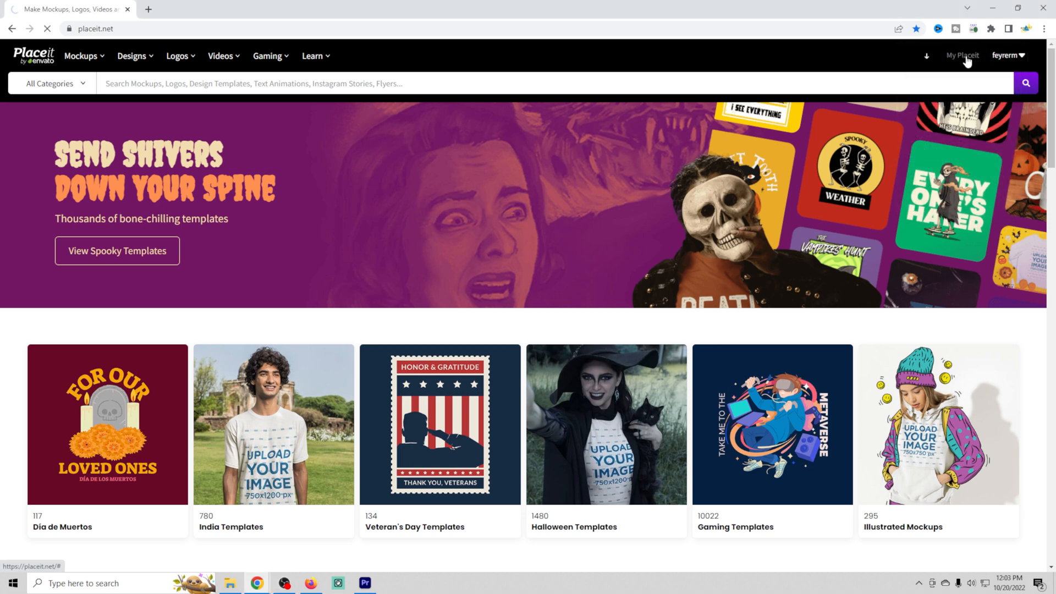
{"action": "left_click", "coordinate": [962, 55]}
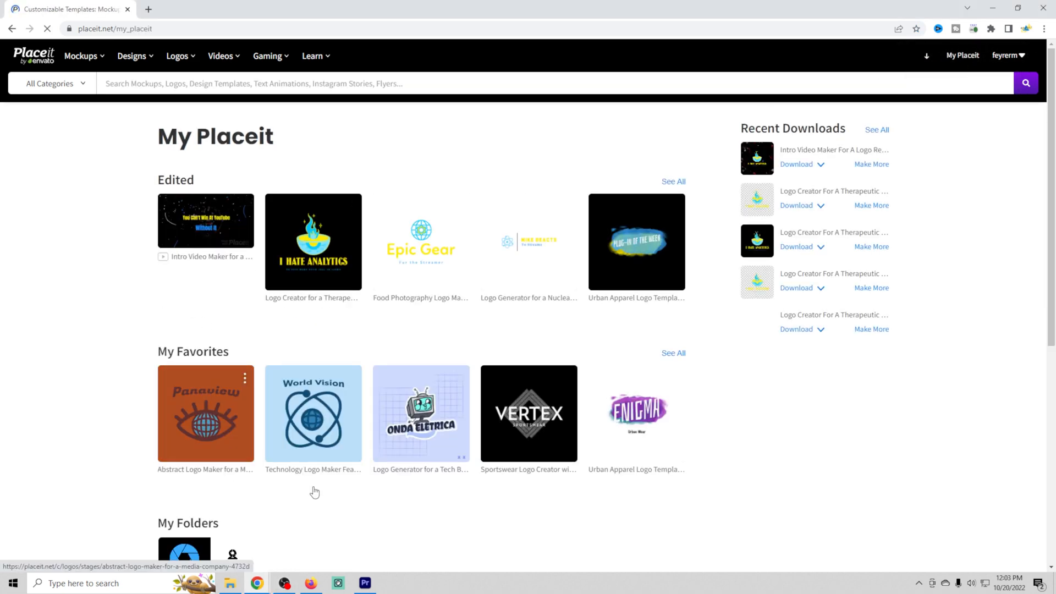
{"action": "left_click", "coordinate": [1006, 55]}
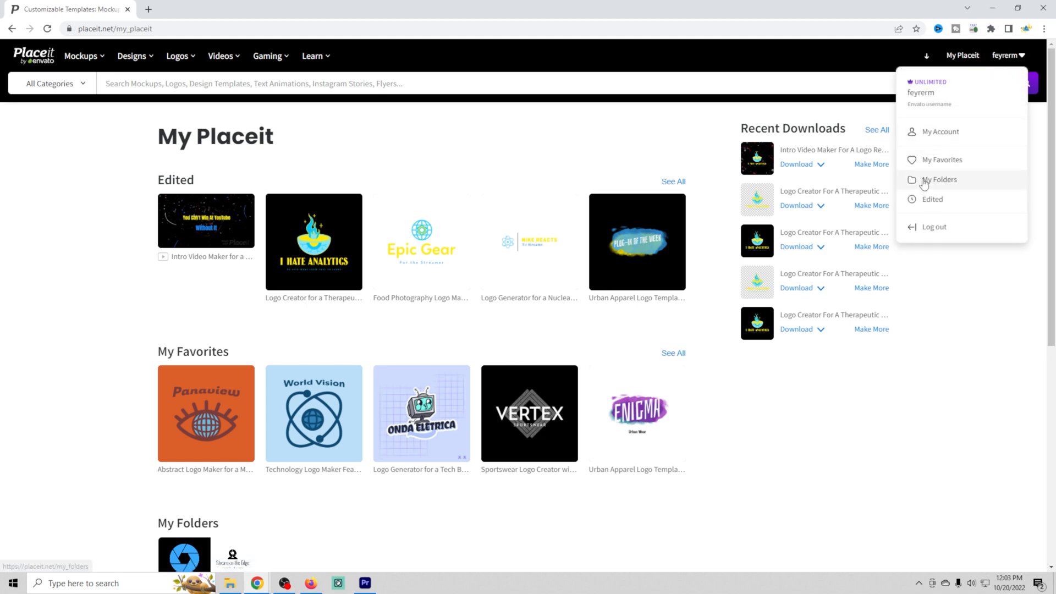
{"action": "left_click", "coordinate": [940, 180]}
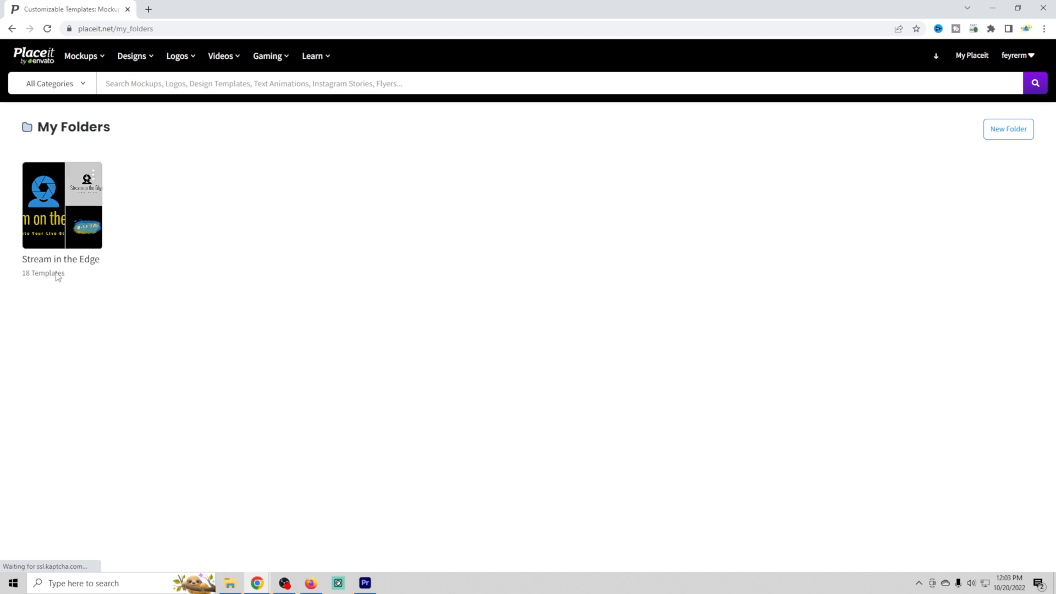
{"action": "mouse_move", "coordinate": [60, 251]}
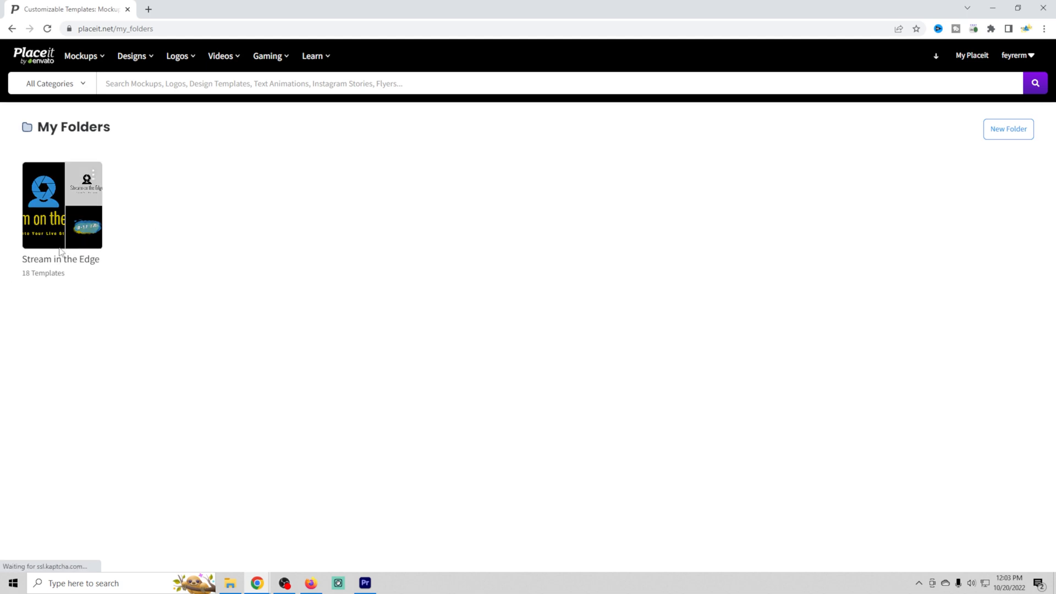
{"action": "mouse_move", "coordinate": [61, 228]}
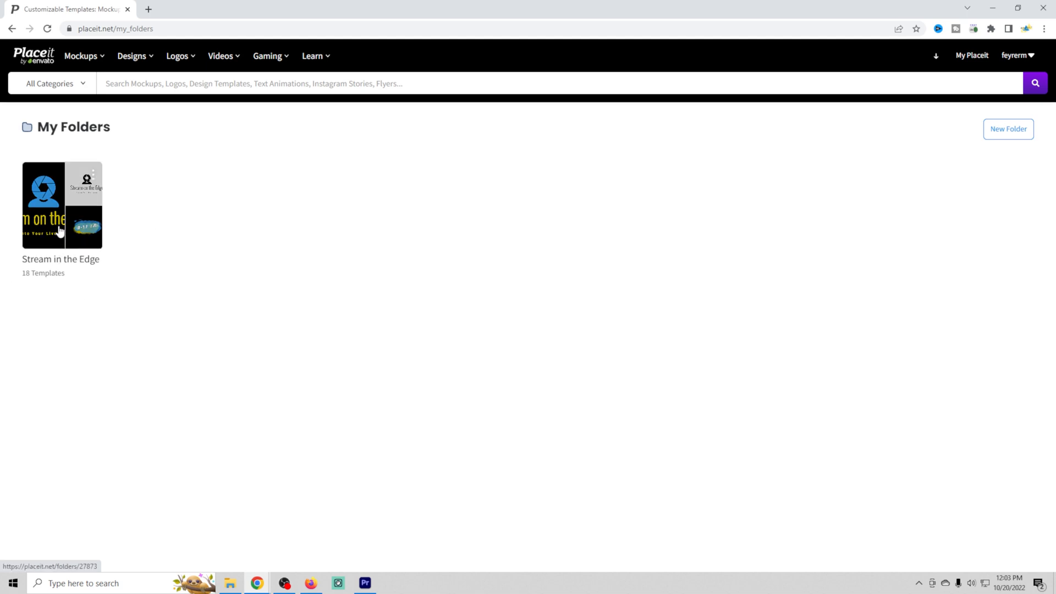
Open the Stream in the Edge folder and scroll through its 18 templates
{"action": "left_click", "coordinate": [62, 205]}
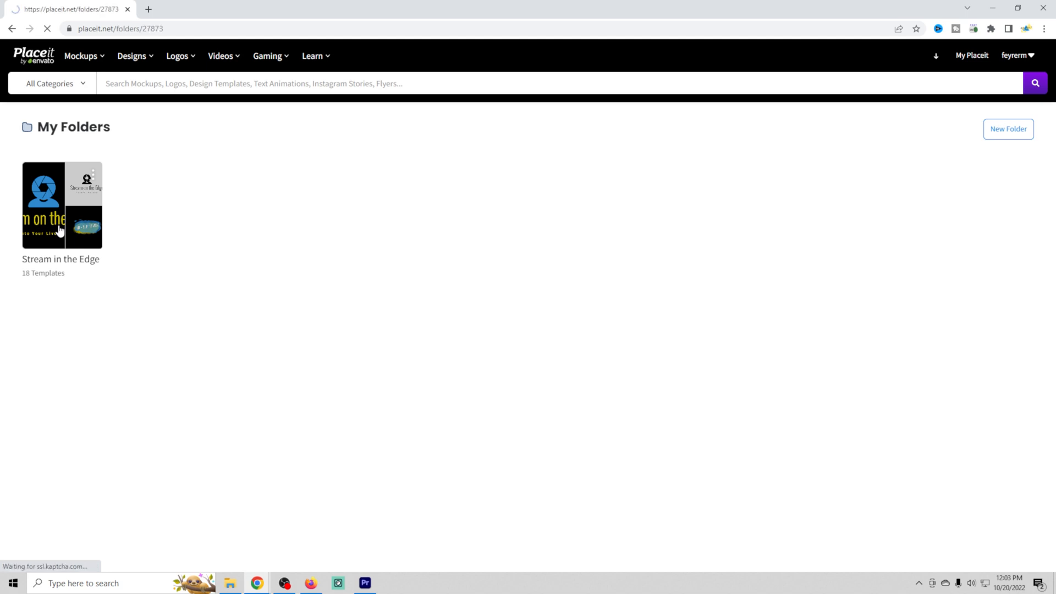
{"action": "left_click", "coordinate": [62, 205]}
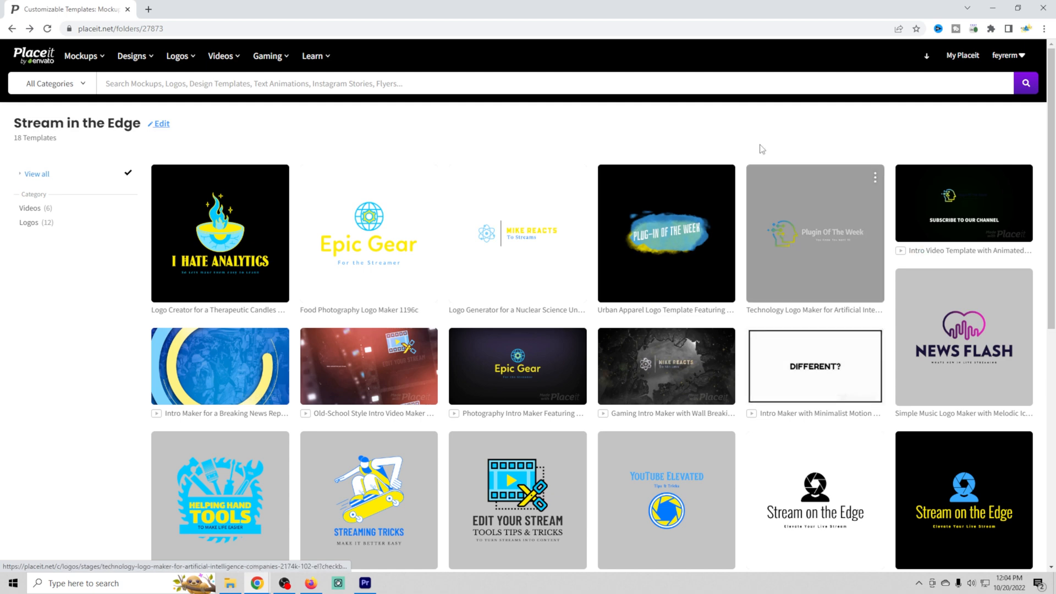
{"action": "scroll", "scroll_direction": "down", "scroll_amount": 3}
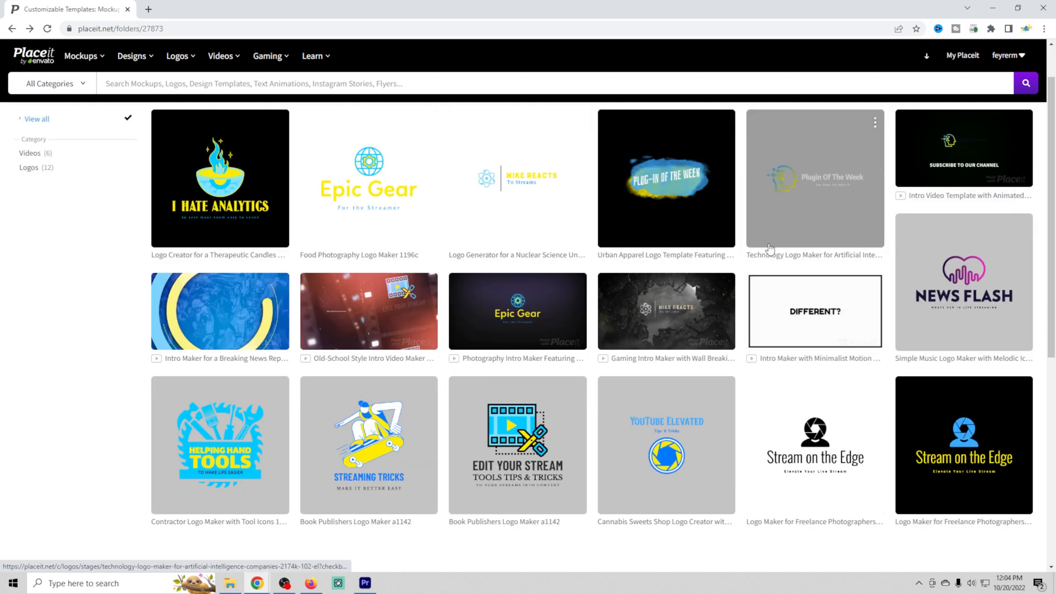
{"action": "mouse_move", "coordinate": [799, 333]}
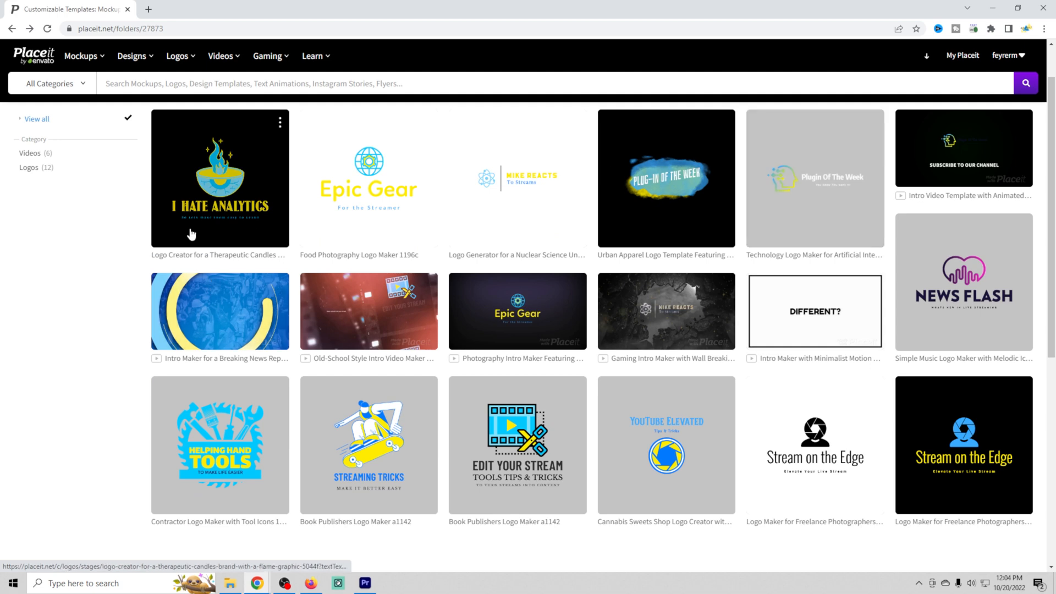
Open the I Hate Analytics logo, try a transparent background, then keep black
{"action": "left_click", "coordinate": [220, 178]}
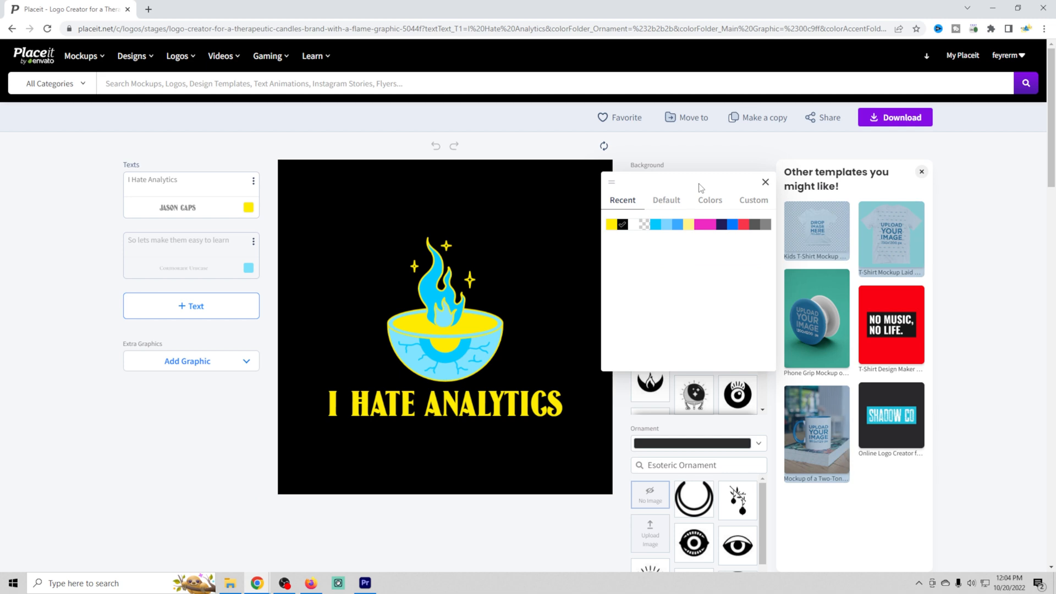
{"action": "left_click", "coordinate": [642, 225]}
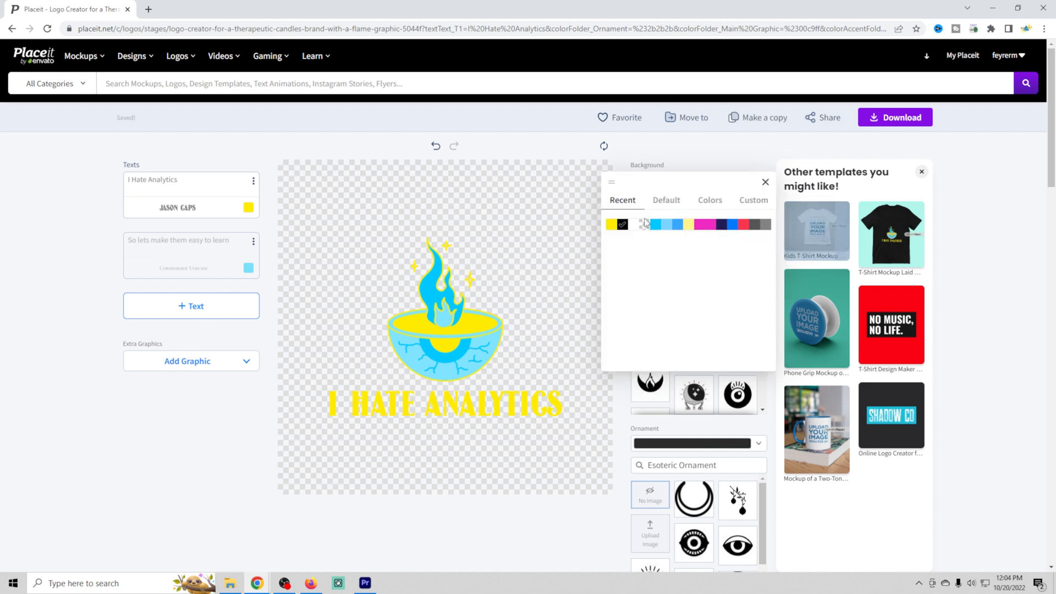
{"action": "left_click", "coordinate": [621, 224]}
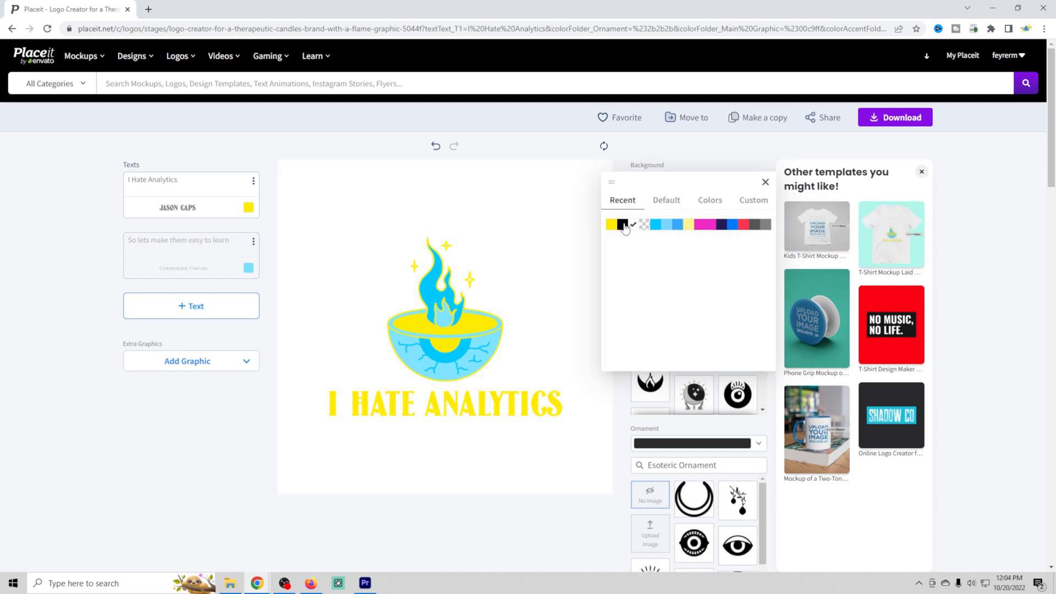
{"action": "left_click", "coordinate": [623, 224]}
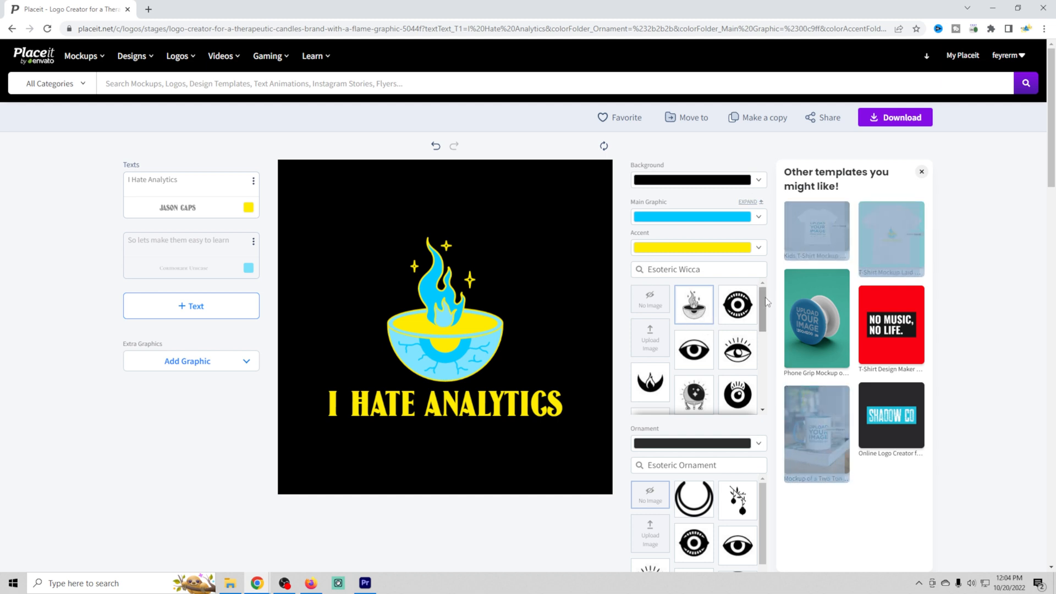
Add a blue ring ornament beneath the I HATE ANALYTICS title
{"action": "scroll", "scroll_direction": "down", "scroll_amount": 3}
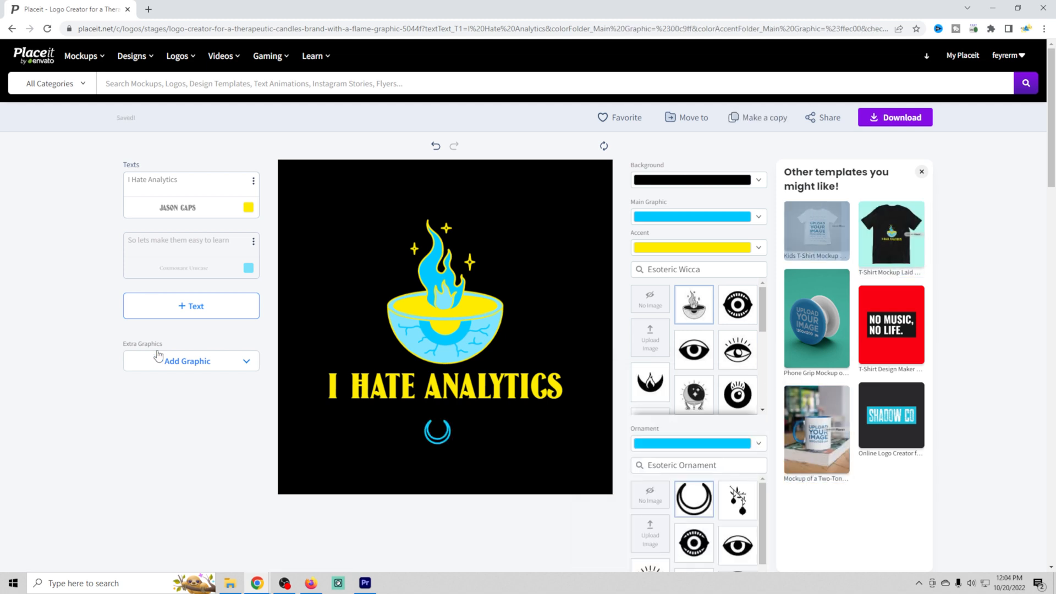
{"action": "left_click", "coordinate": [445, 386]}
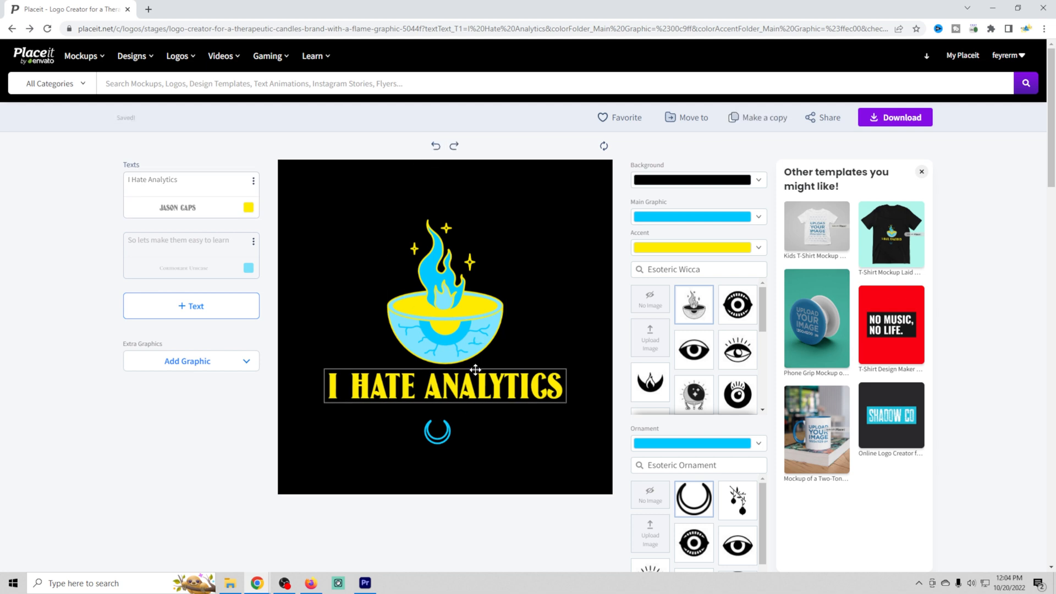
{"action": "left_click", "coordinate": [177, 55]}
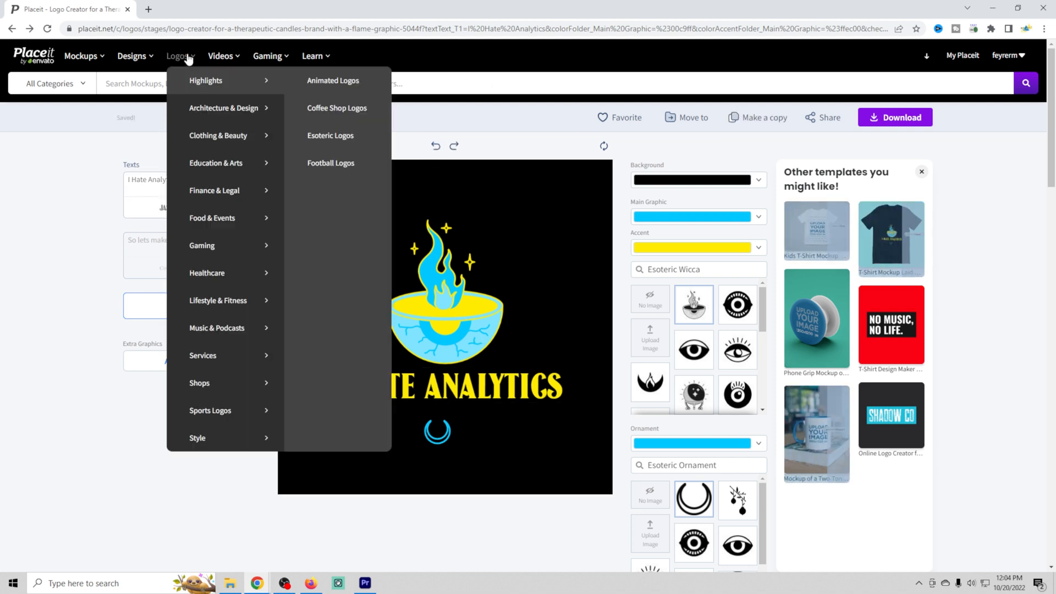
{"action": "mouse_move", "coordinate": [216, 163]}
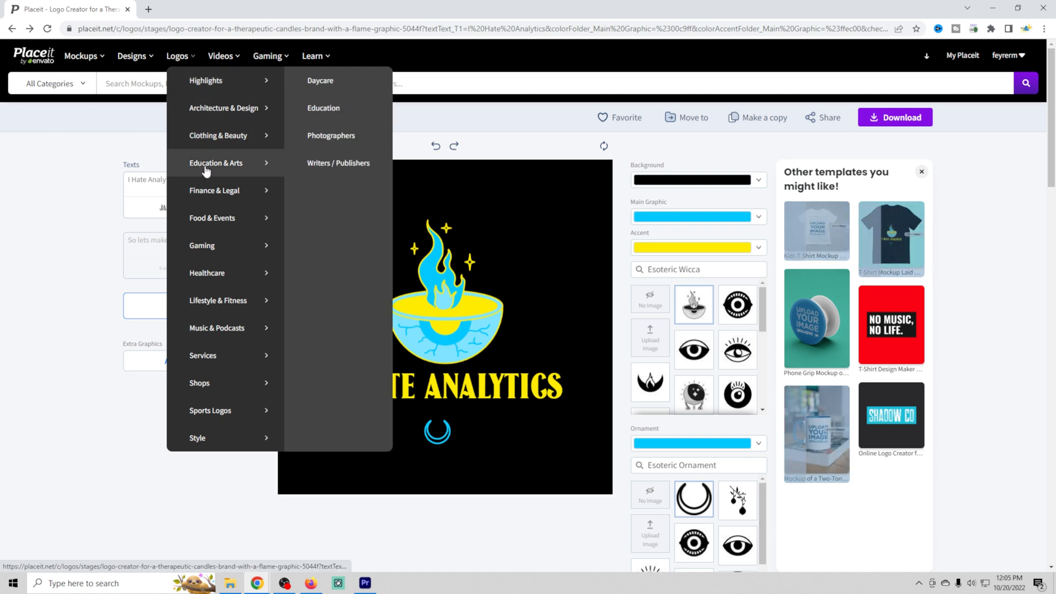
{"action": "mouse_move", "coordinate": [199, 383]}
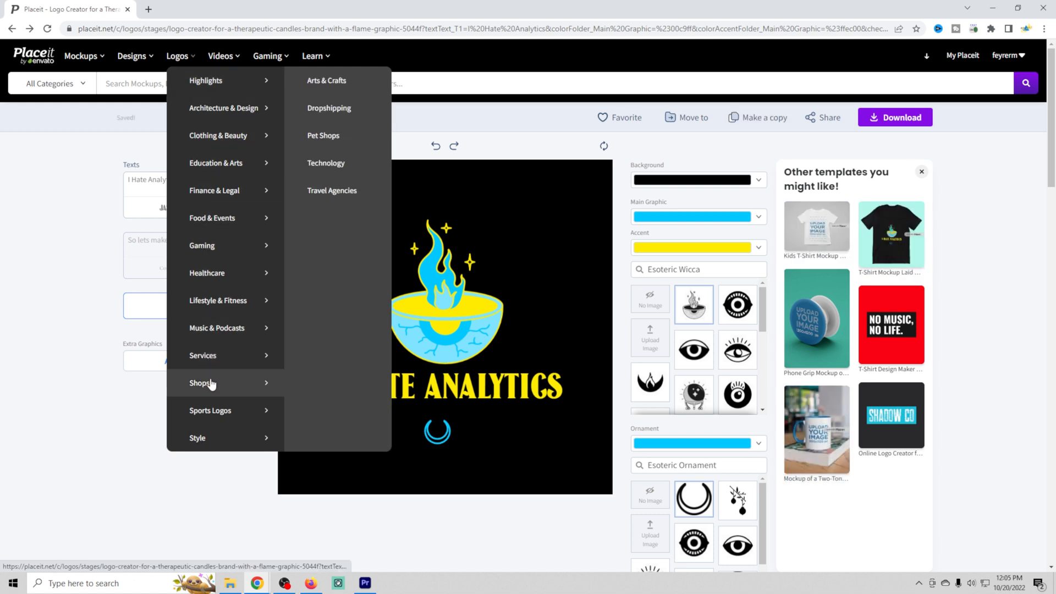
{"action": "mouse_move", "coordinate": [210, 410]}
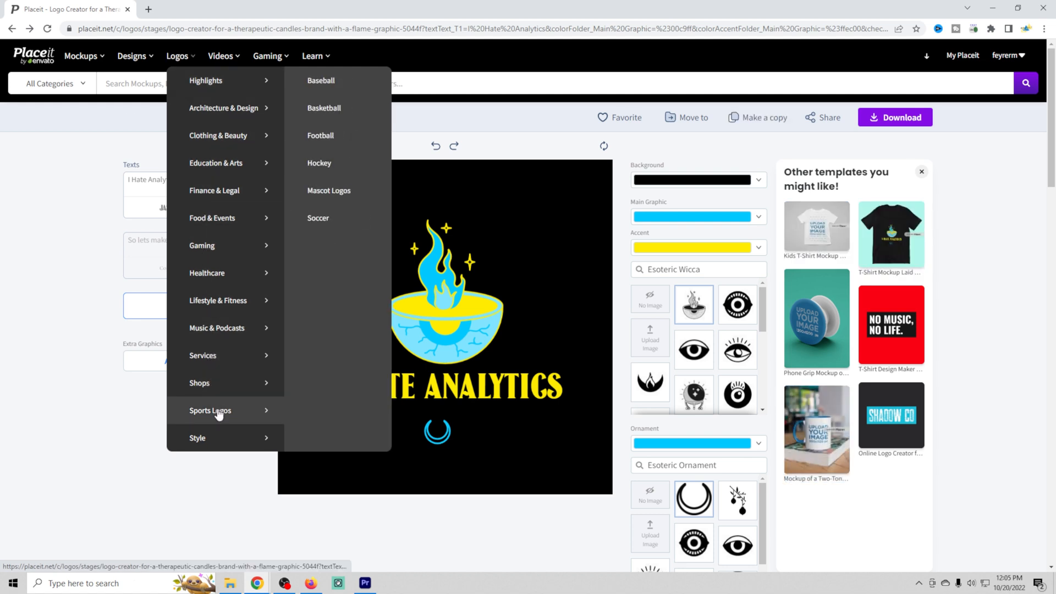
{"action": "mouse_move", "coordinate": [222, 245]}
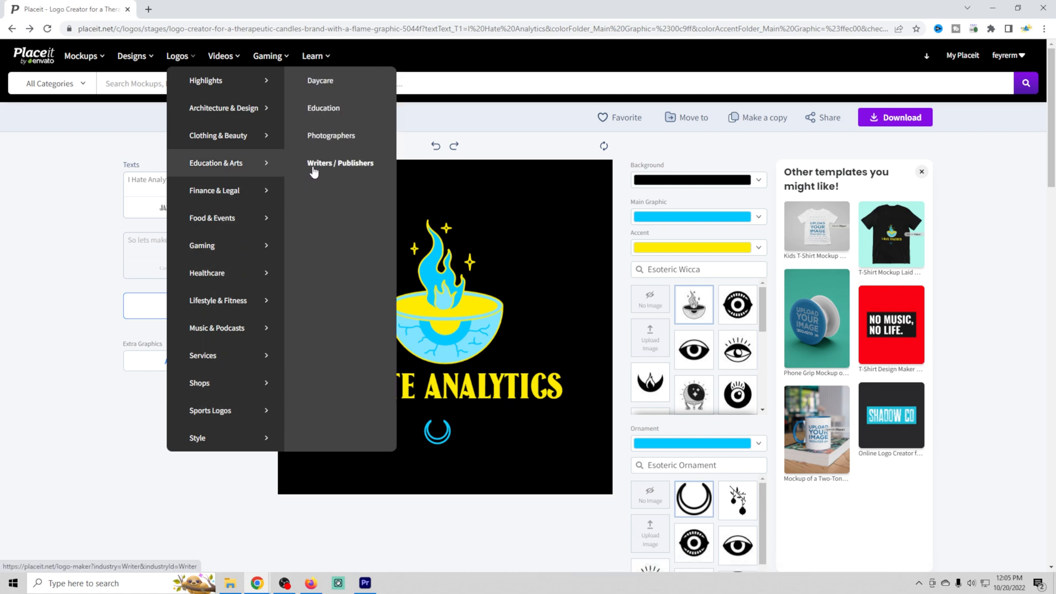
Browse the Education & Arts > Photographers logo templates
{"action": "left_click", "coordinate": [340, 162]}
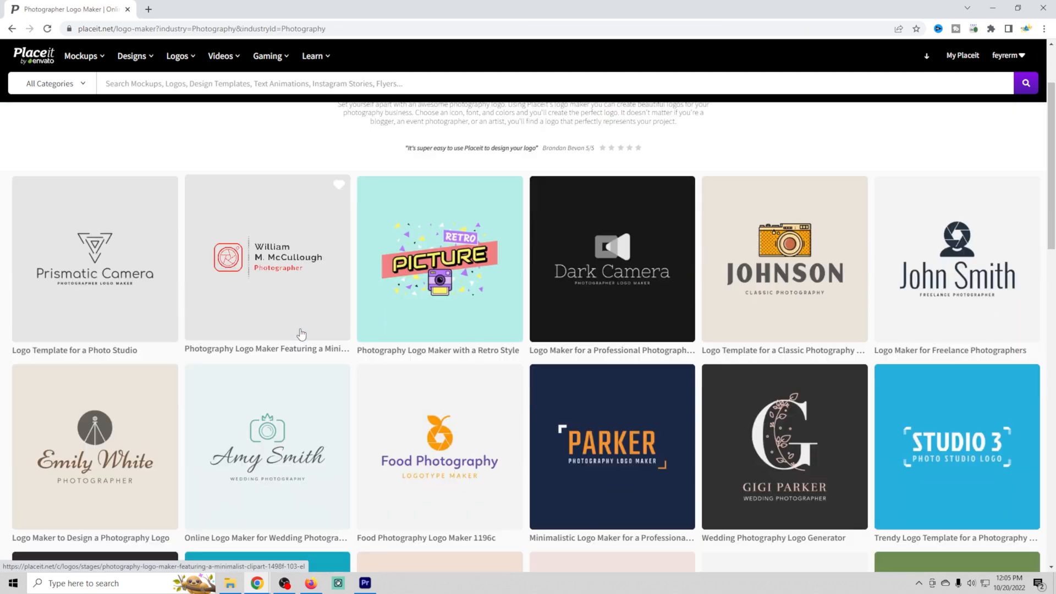
{"action": "scroll", "scroll_direction": "down", "scroll_amount": 3}
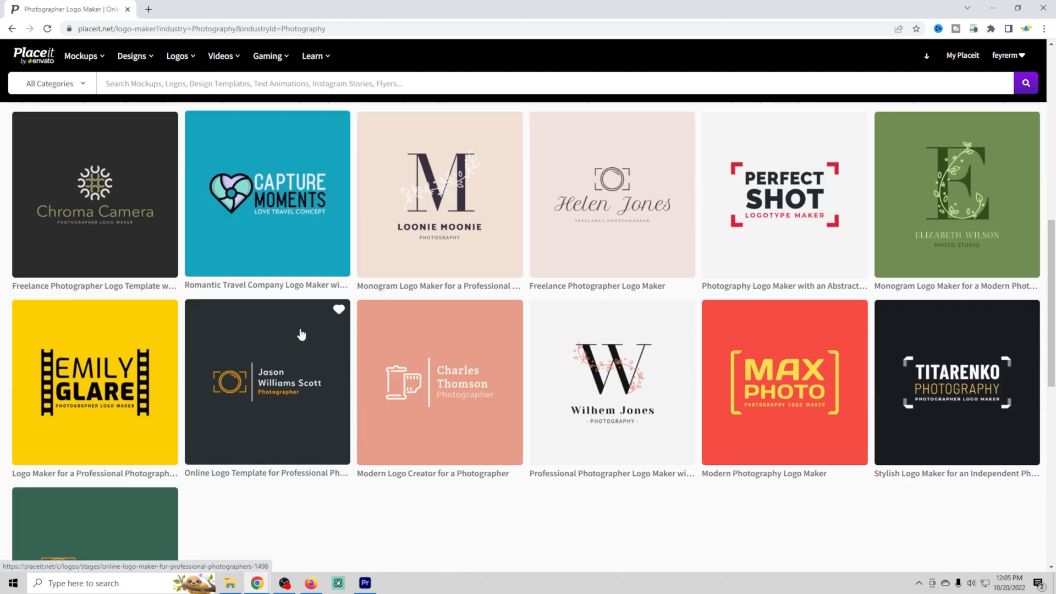
{"action": "scroll", "scroll_direction": "down", "scroll_amount": 3}
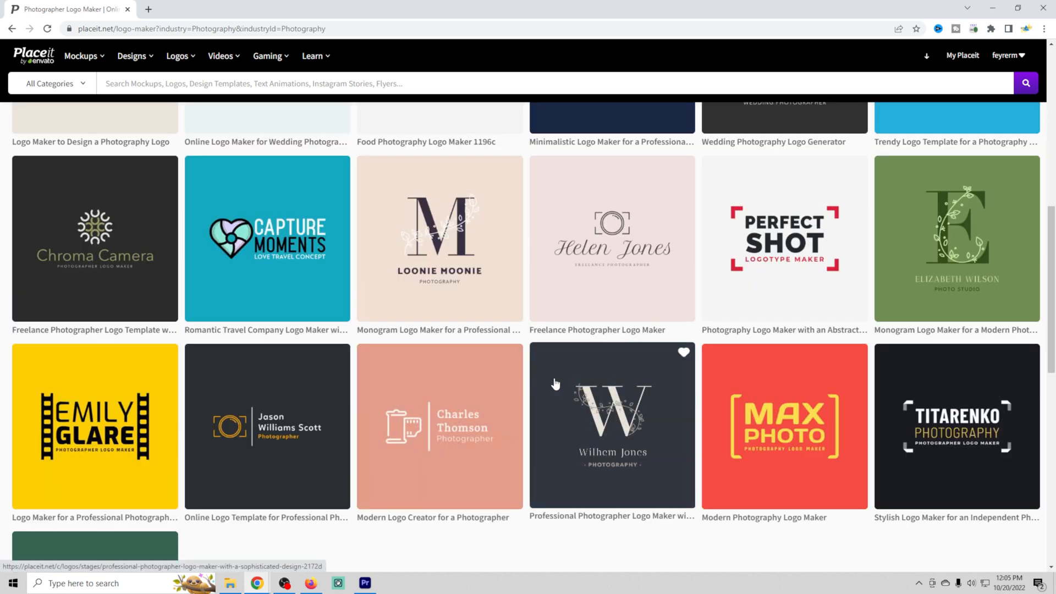
Open the Perfect Shot logo and make its left bracket light blue
{"action": "left_click", "coordinate": [784, 238]}
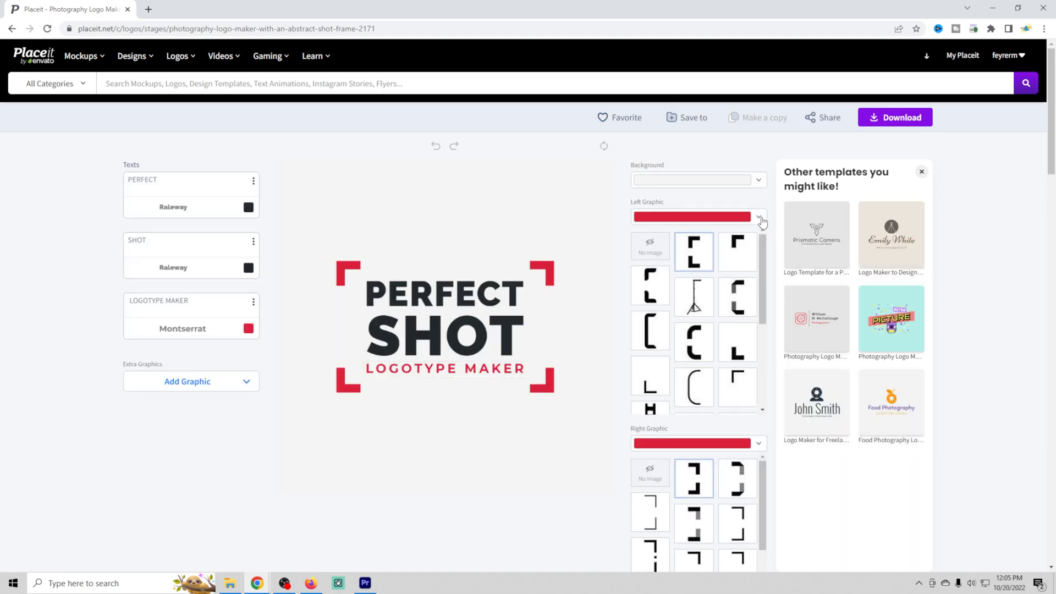
{"action": "left_click", "coordinate": [760, 220]}
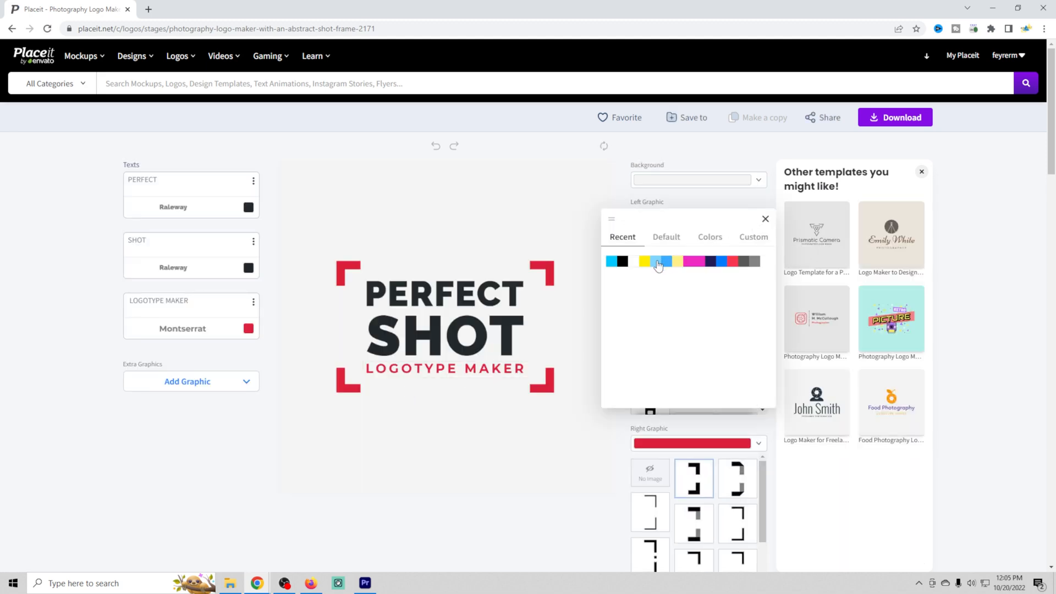
{"action": "left_click", "coordinate": [658, 261]}
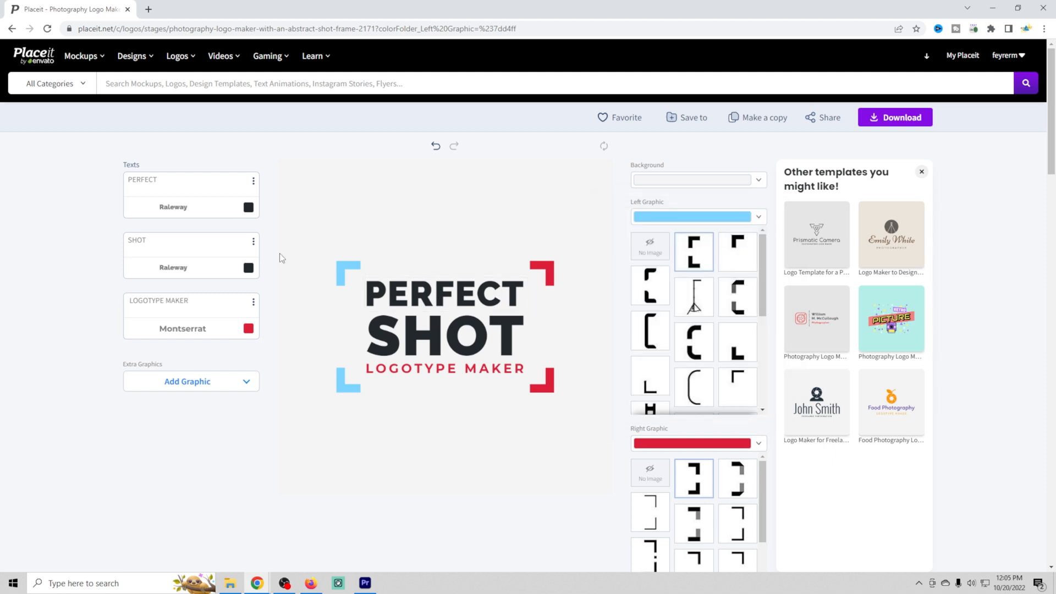
Make the words PERFECT and SHOT yellow and the right bracket light blue
{"action": "left_click", "coordinate": [249, 207]}
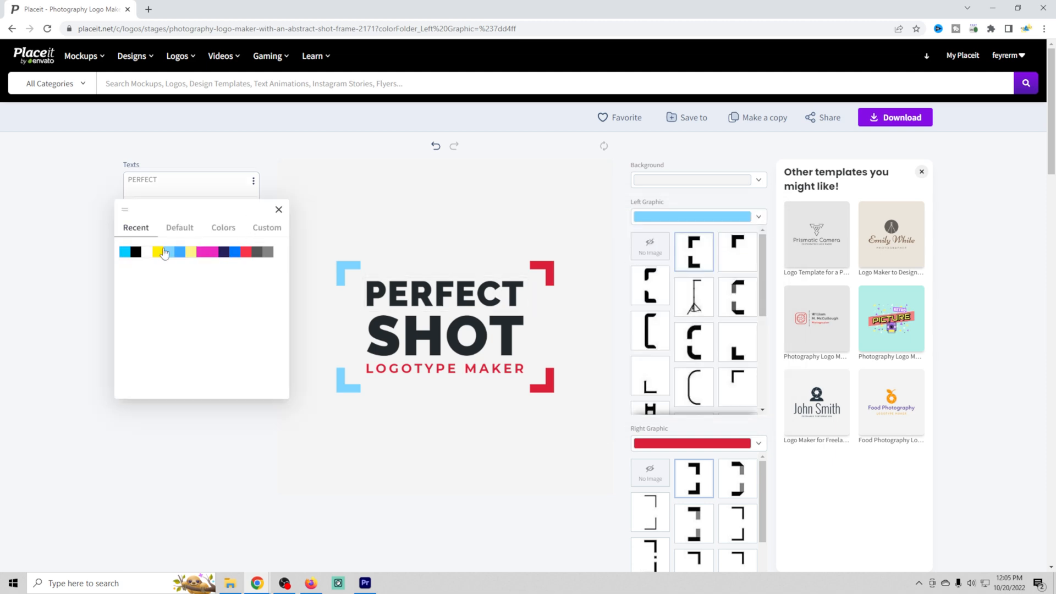
{"action": "left_click", "coordinate": [158, 252]}
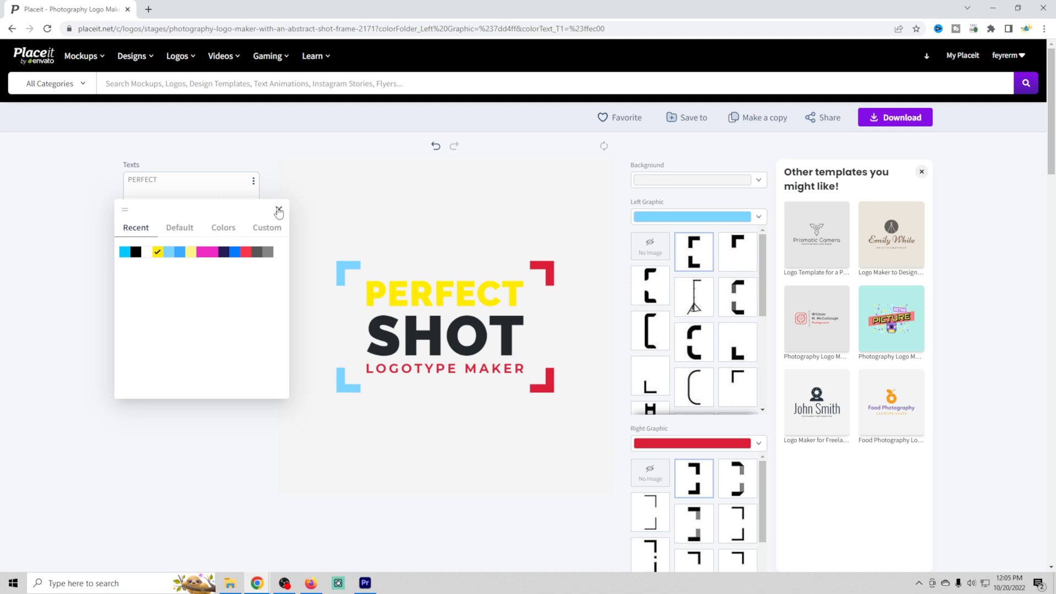
{"action": "left_click", "coordinate": [278, 210]}
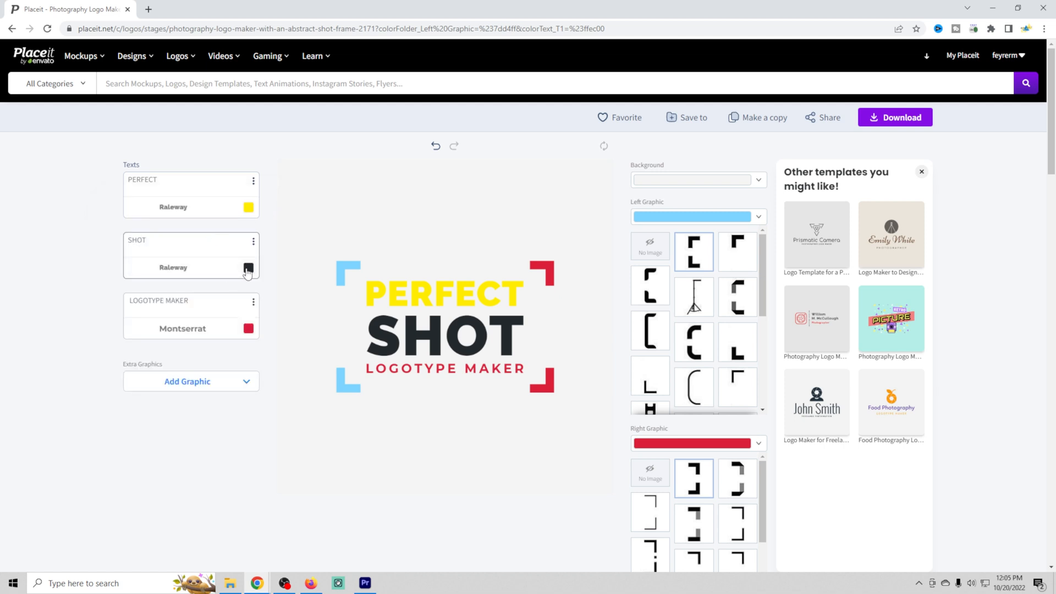
{"action": "left_click", "coordinate": [248, 268]}
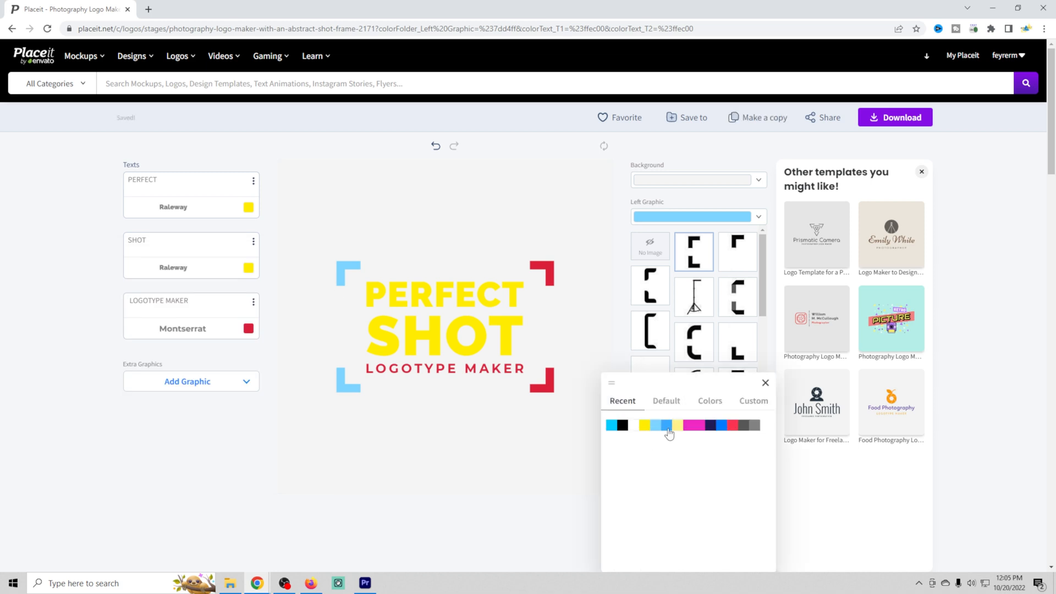
{"action": "left_click", "coordinate": [654, 426]}
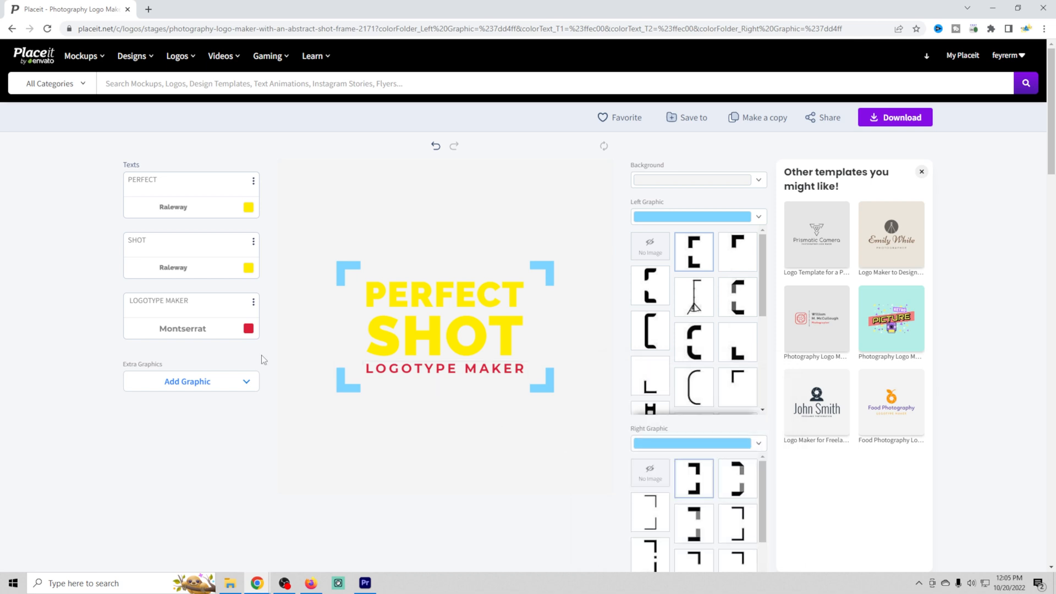
Change the LOGOTYPE MAKER line to 'Text' and head back to the home page
{"action": "left_click", "coordinate": [191, 306]}
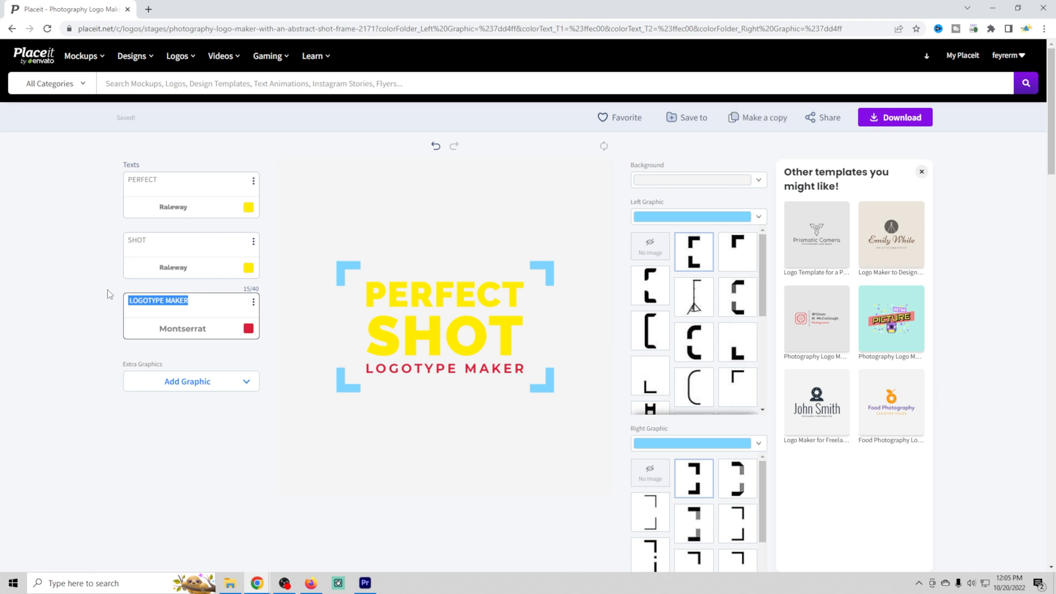
{"action": "type", "text": "Text"}
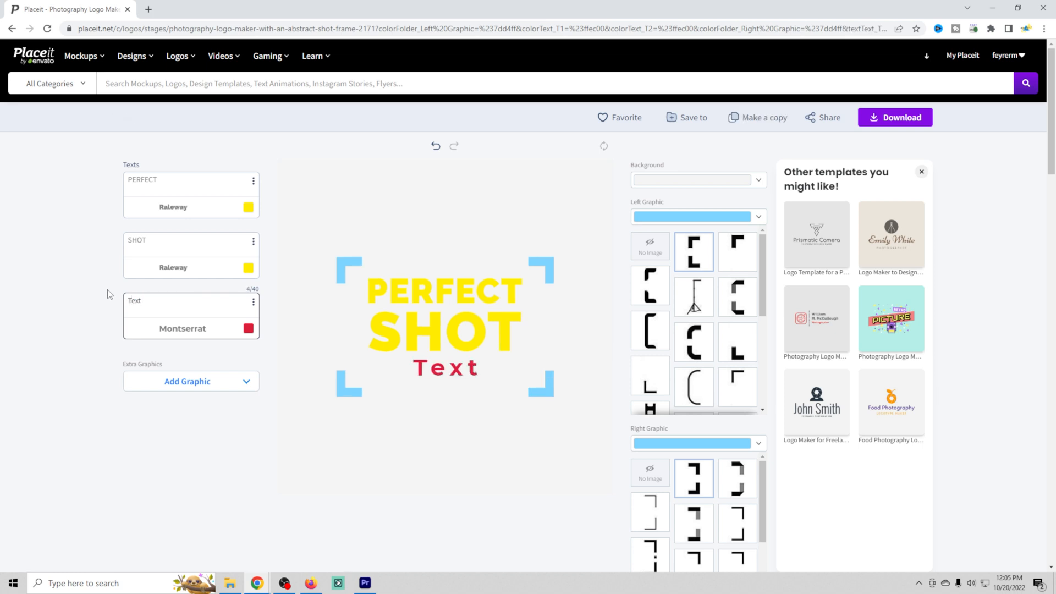
{"action": "left_click", "coordinate": [444, 368]}
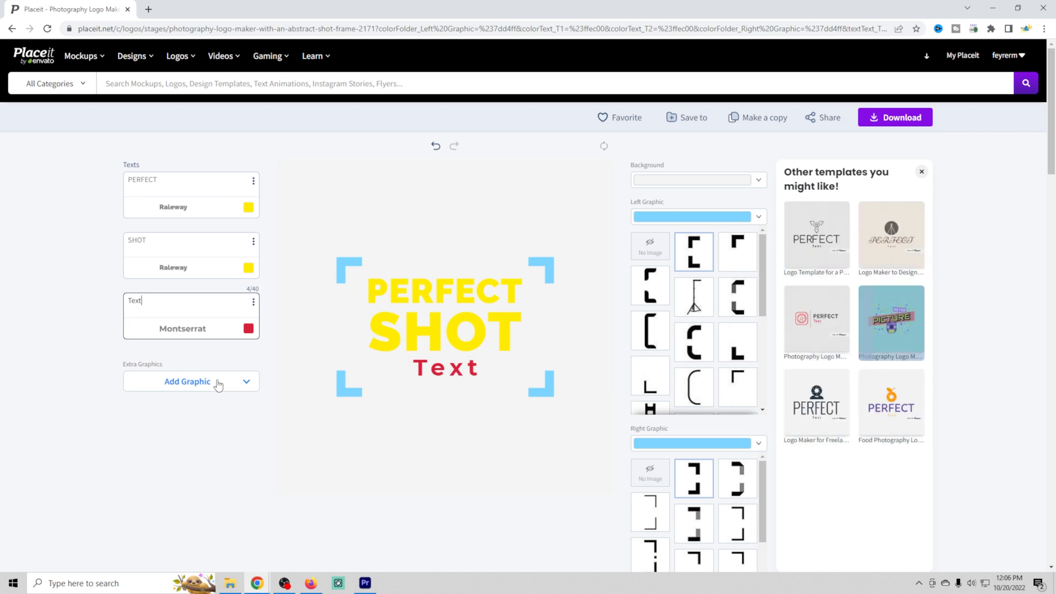
{"action": "left_click", "coordinate": [445, 368]}
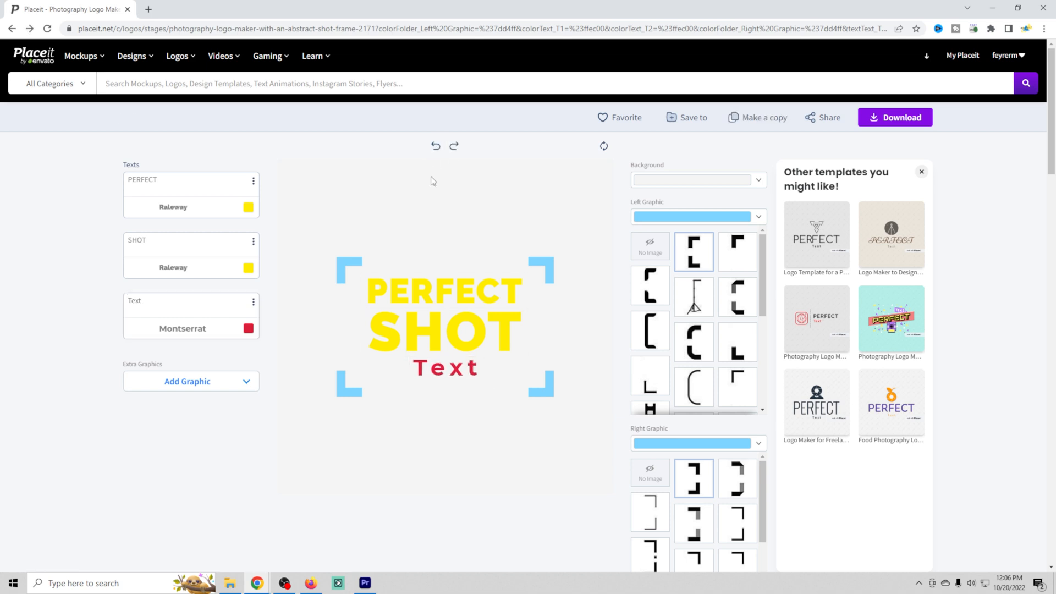
{"action": "mouse_move", "coordinate": [406, 211]}
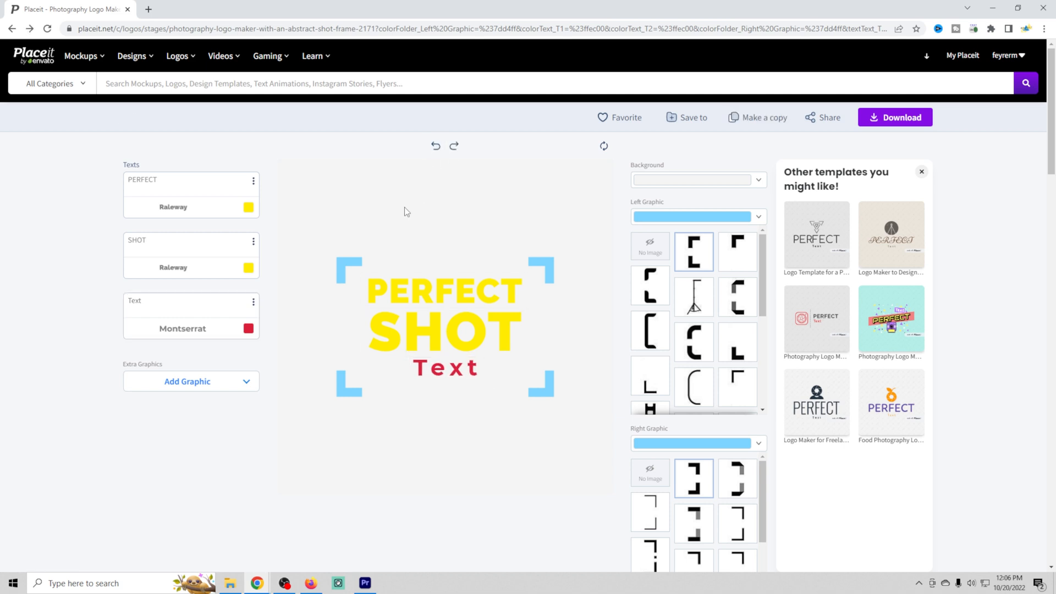
{"action": "mouse_move", "coordinate": [264, 147]}
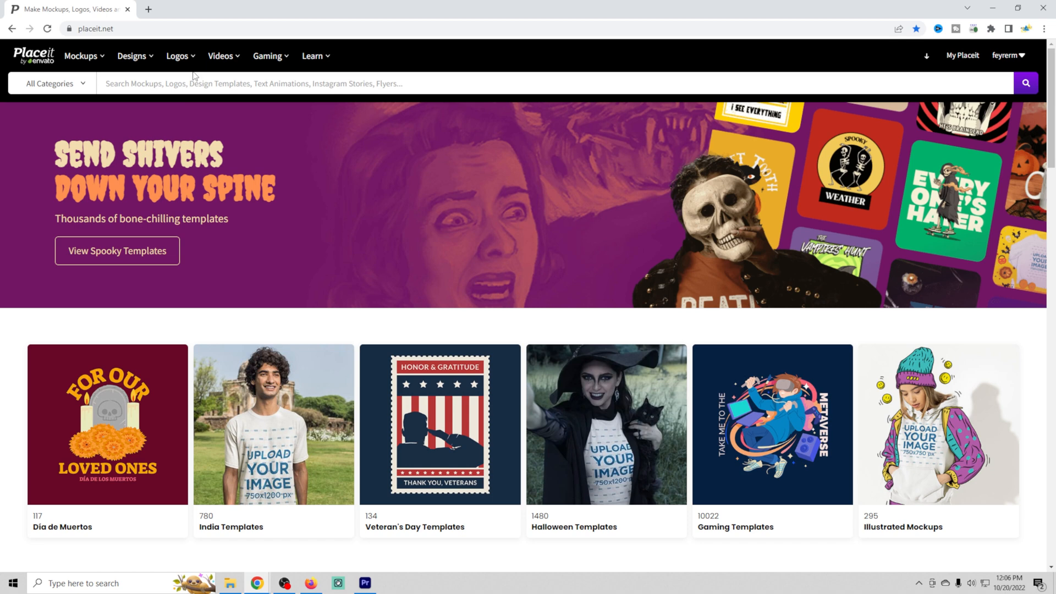
Open the Intro Maker for a Gaming Logo Animation from Videos > Intros / Outros
{"action": "left_click", "coordinate": [178, 55]}
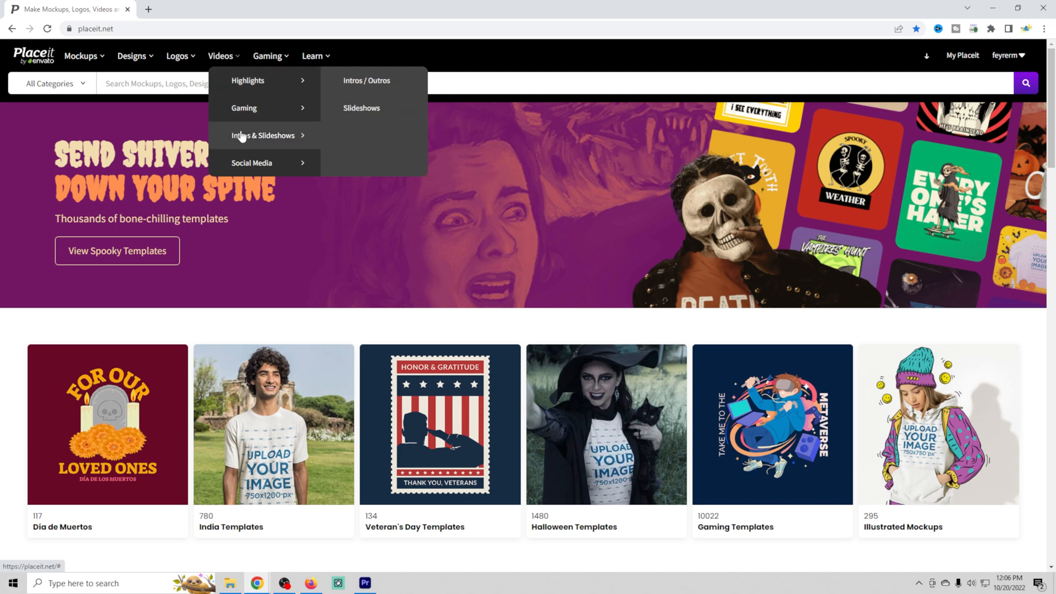
{"action": "mouse_move", "coordinate": [303, 136]}
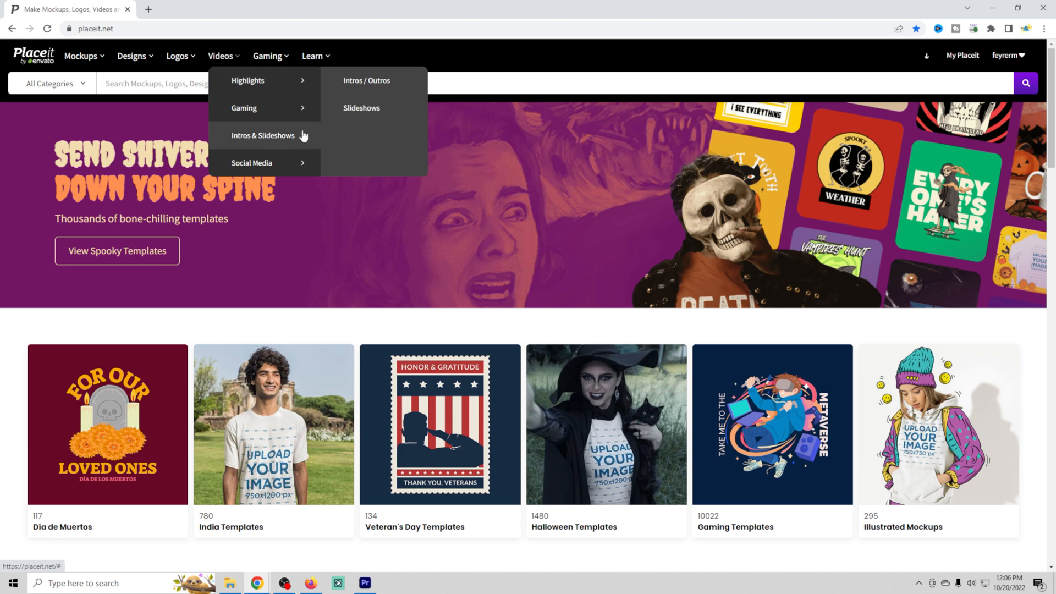
{"action": "left_click", "coordinate": [263, 135]}
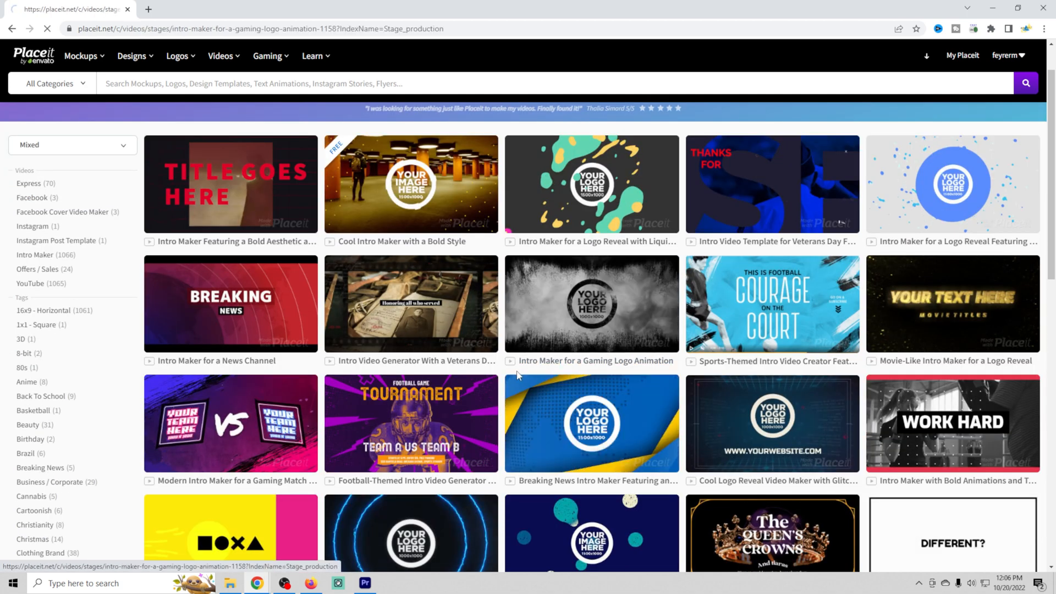
{"action": "left_click", "coordinate": [592, 304]}
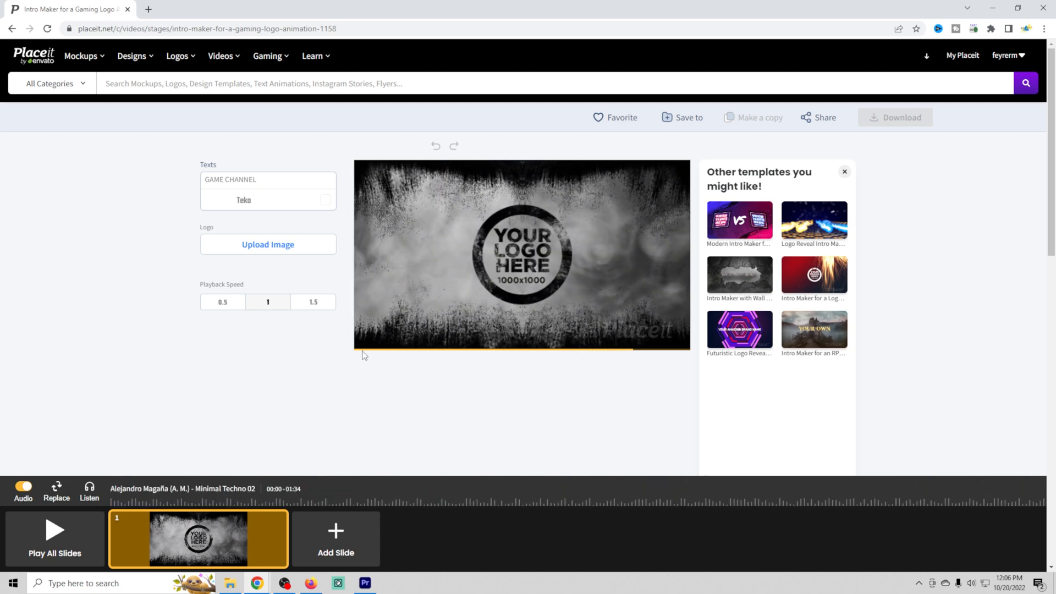
Upload Mike Reacts.png, enlarge it in the crop frame, and apply the crop
{"action": "left_click", "coordinate": [267, 244]}
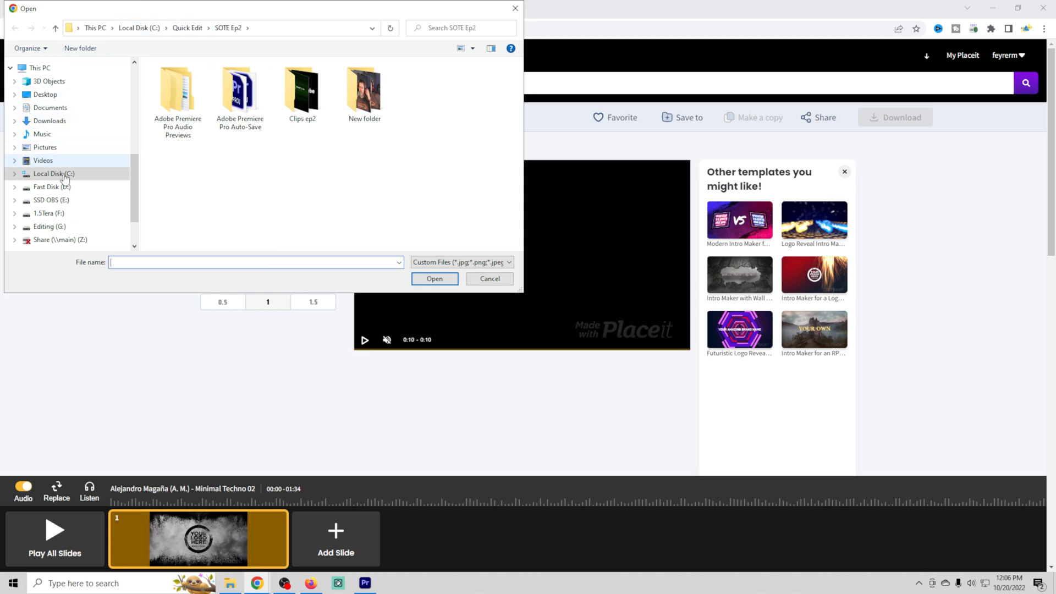
{"action": "left_click", "coordinate": [480, 87]}
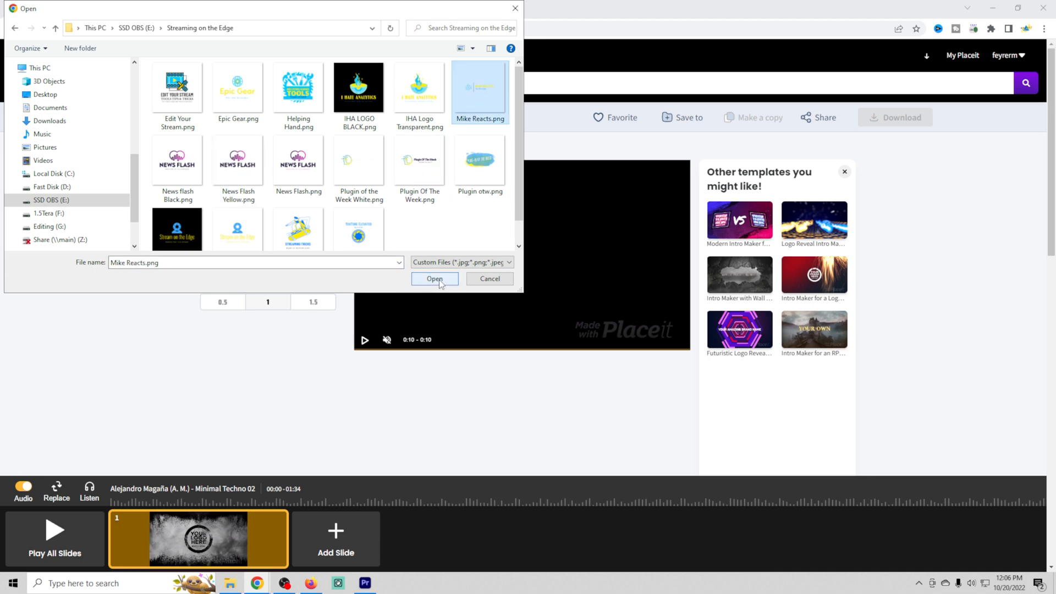
{"action": "left_click", "coordinate": [435, 279]}
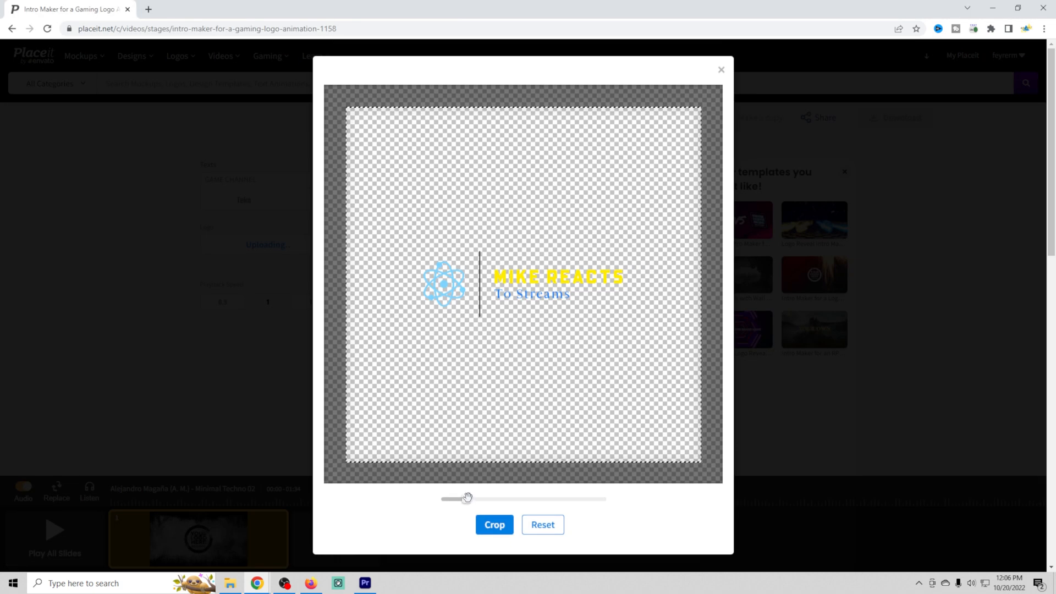
{"action": "left_click_drag", "start_coordinate": [467, 498], "coordinate": [490, 499]}
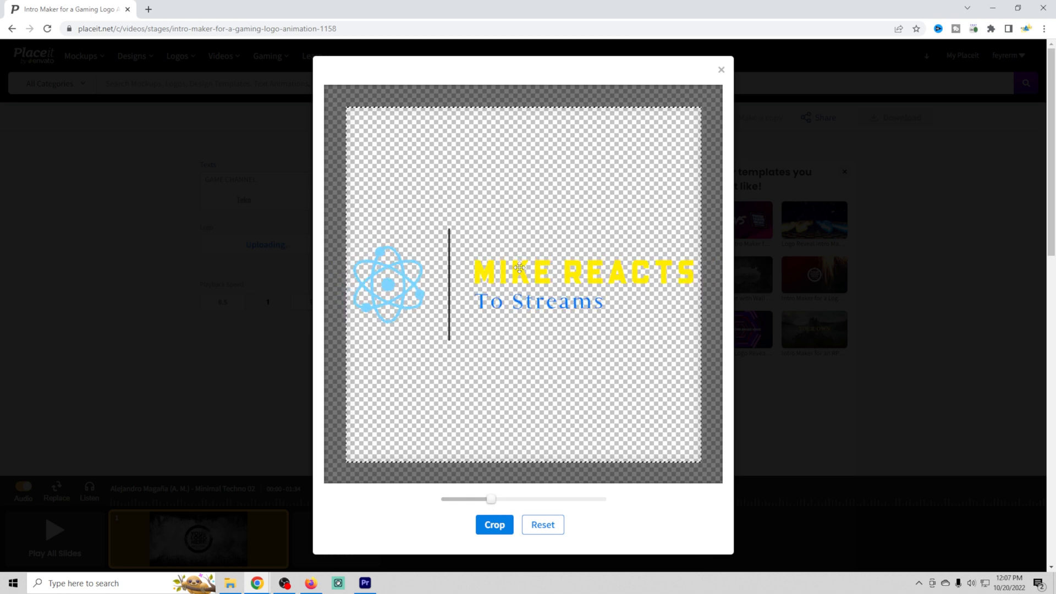
{"action": "left_click", "coordinate": [494, 525]}
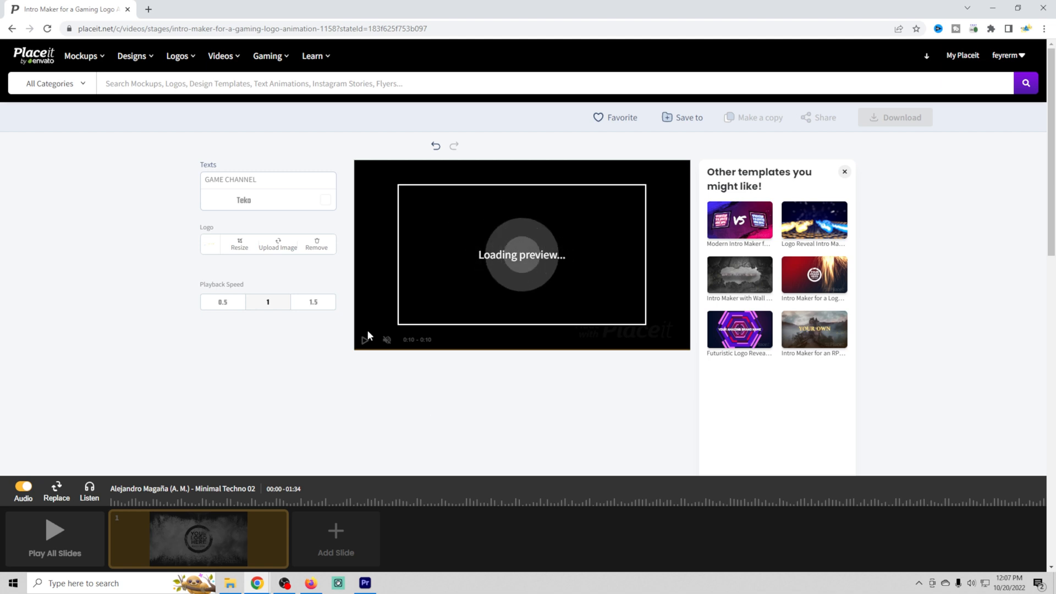
Play the updated intro preview, then play all slides in the full player
{"action": "left_click", "coordinate": [223, 302]}
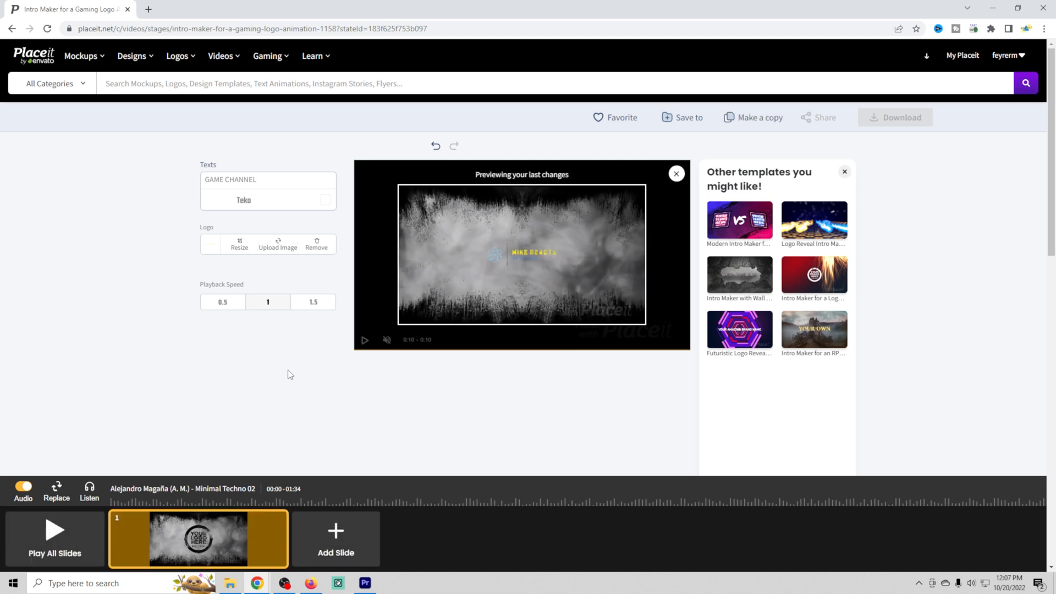
{"action": "mouse_move", "coordinate": [329, 385]}
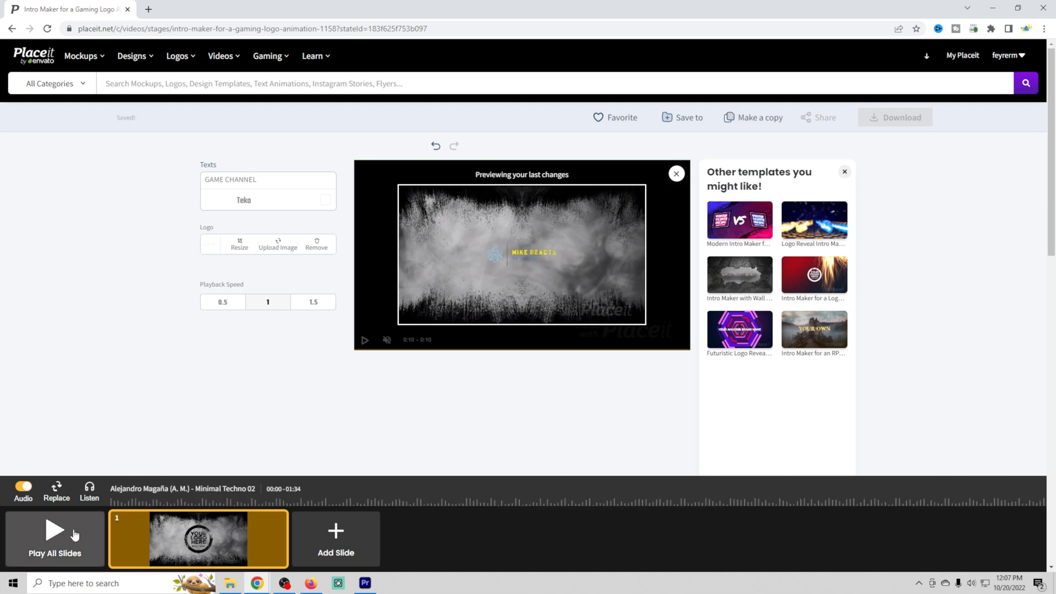
{"action": "left_click", "coordinate": [53, 538]}
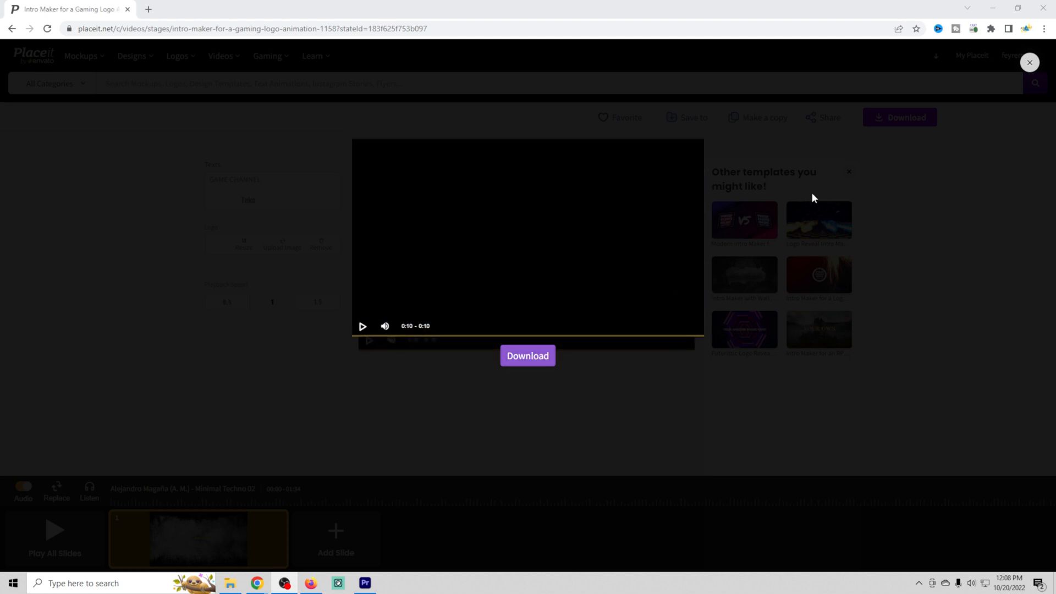
Open the music library and filter it to Guitar-tagged tracks
{"action": "left_click", "coordinate": [1029, 63]}
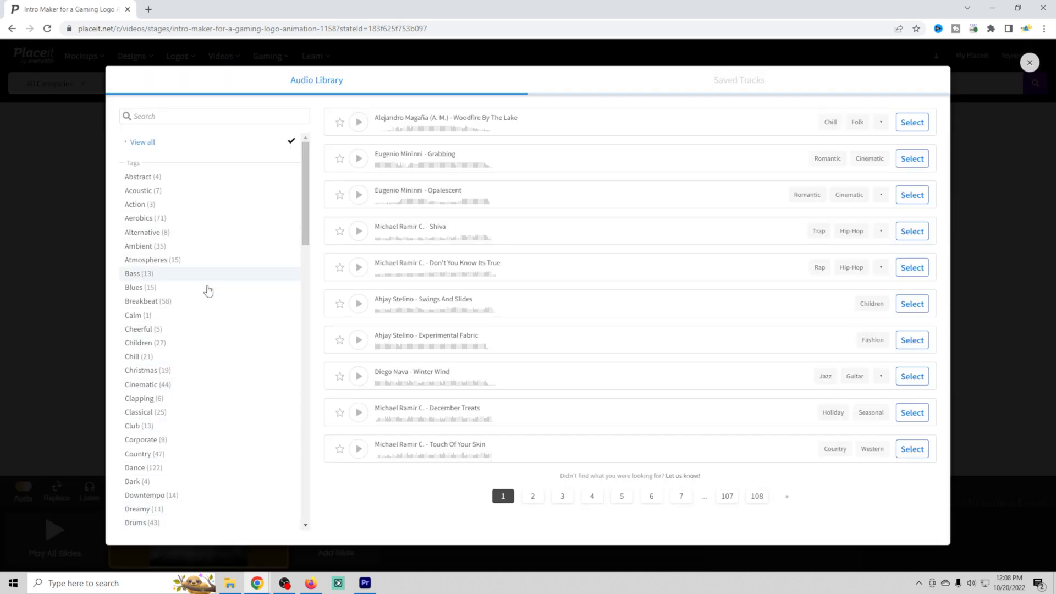
{"action": "scroll", "scroll_direction": "down", "scroll_amount": 3}
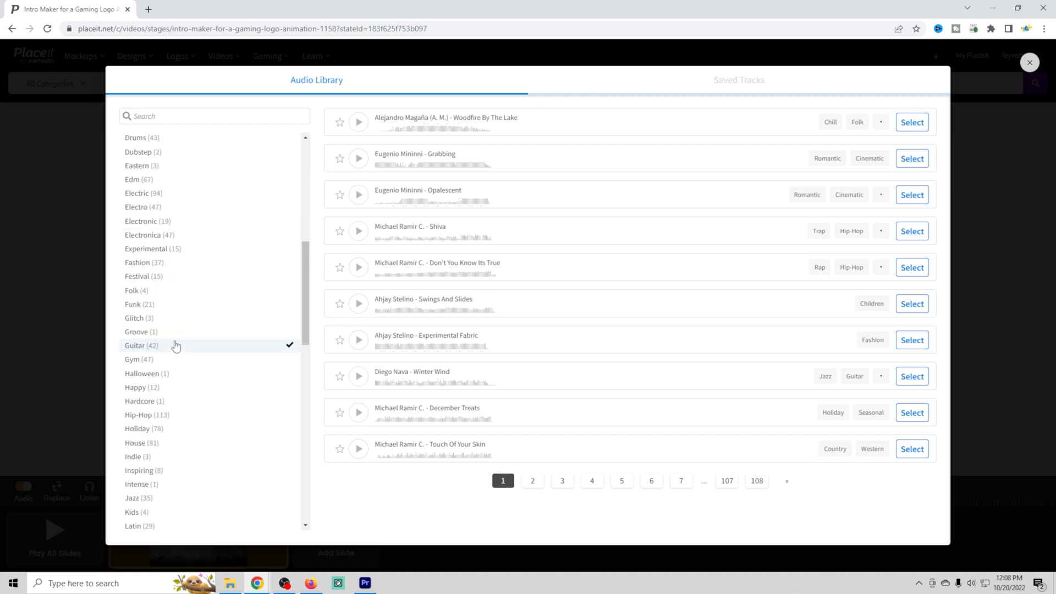
{"action": "left_click", "coordinate": [141, 346]}
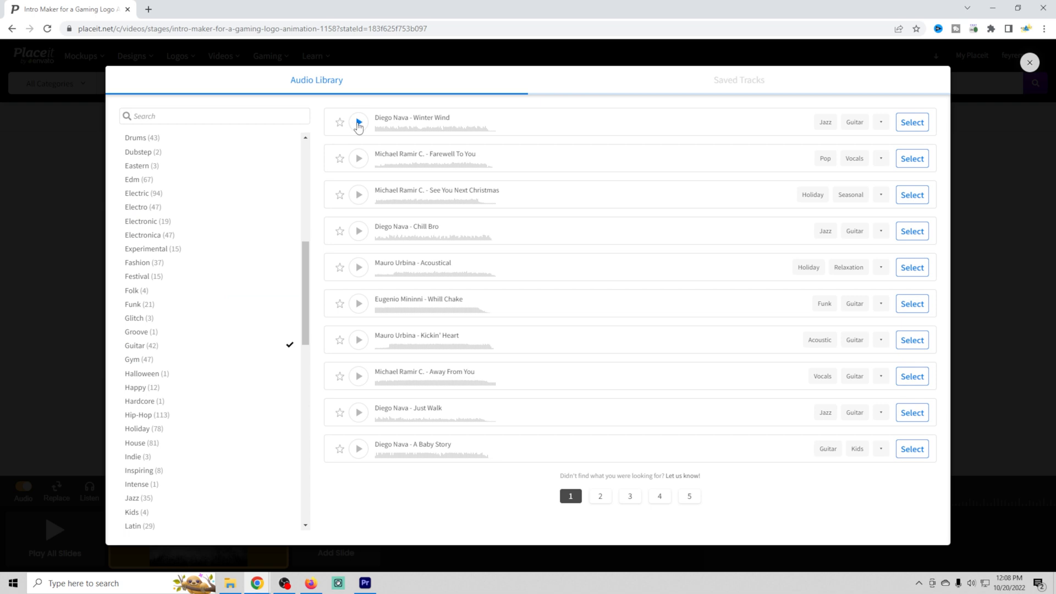
Preview Winter Wind and Kickin' Heart, then select Whill Chake as the soundtrack
{"action": "left_click", "coordinate": [358, 231]}
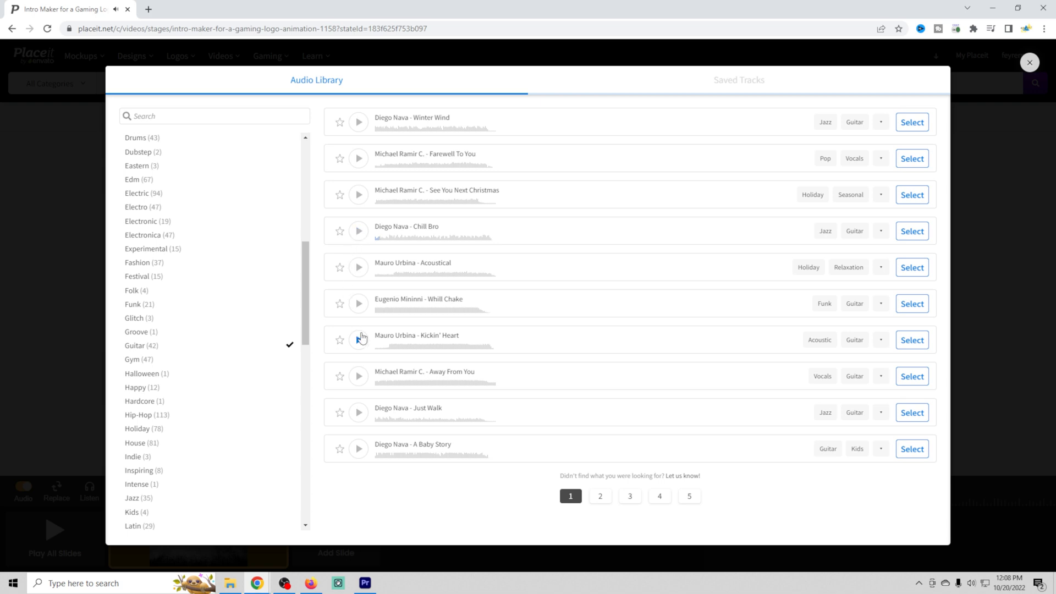
{"action": "left_click", "coordinate": [357, 340]}
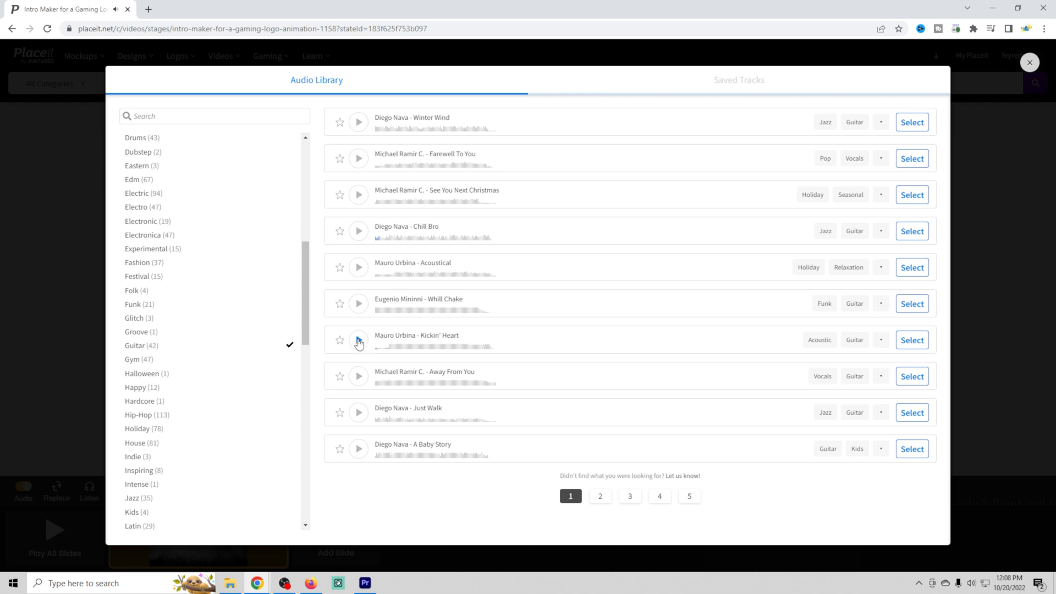
{"action": "left_click", "coordinate": [358, 122]}
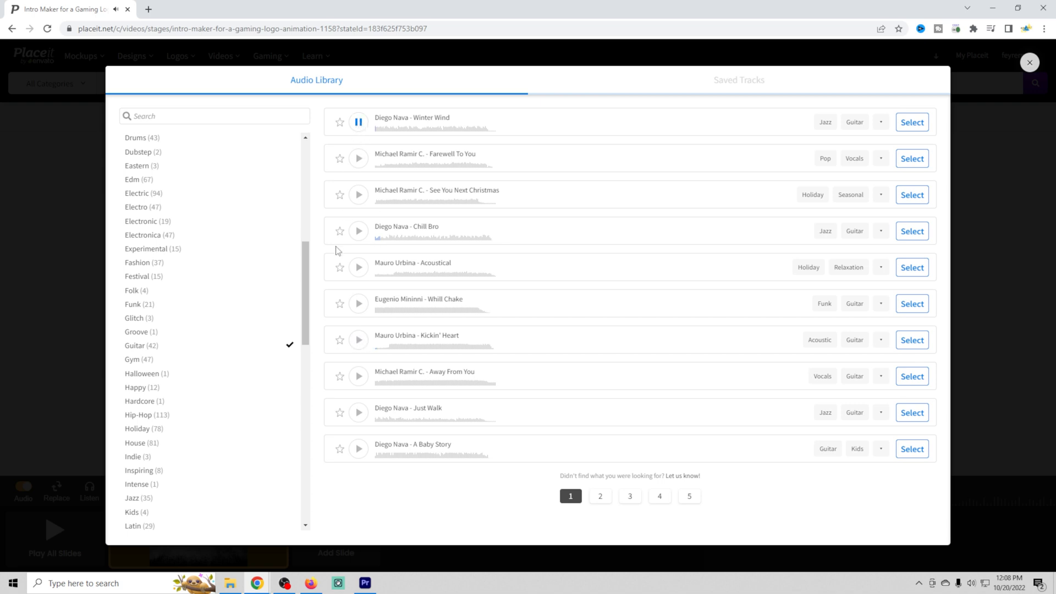
{"action": "left_click", "coordinate": [358, 122]}
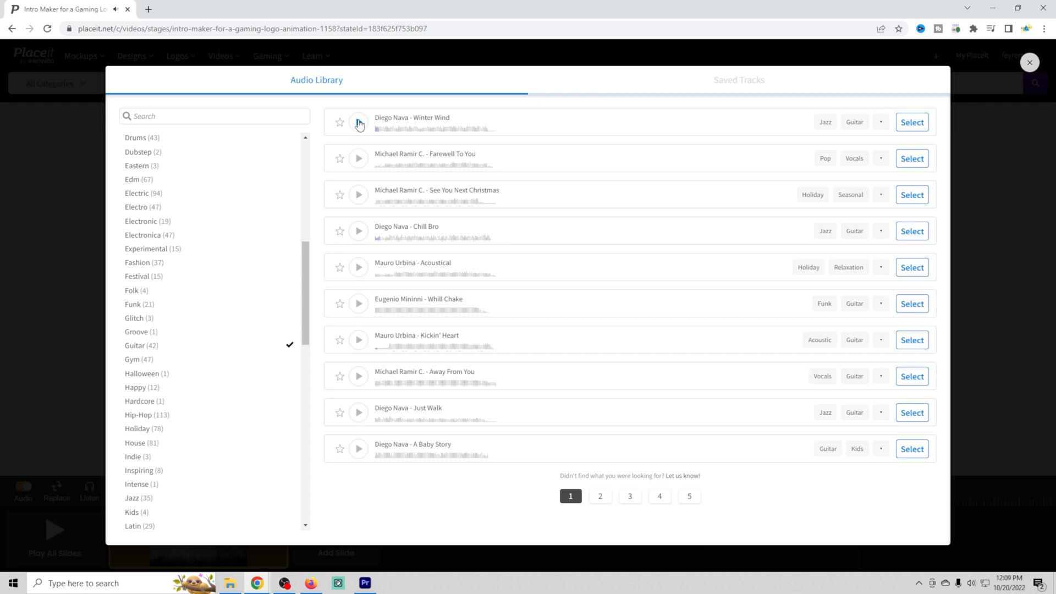
{"action": "left_click", "coordinate": [358, 158]}
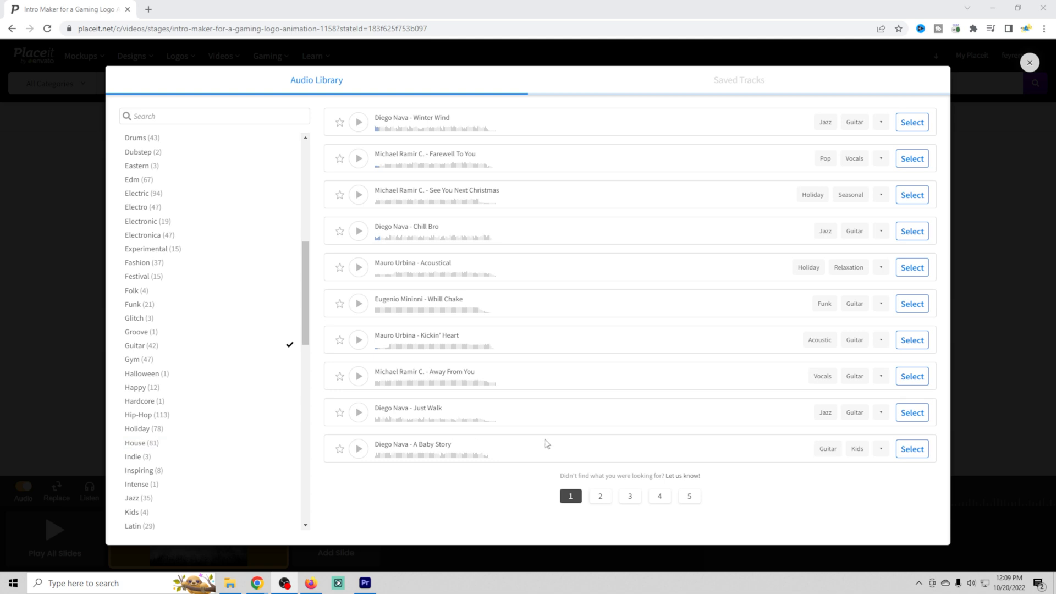
{"action": "left_click", "coordinate": [1029, 62]}
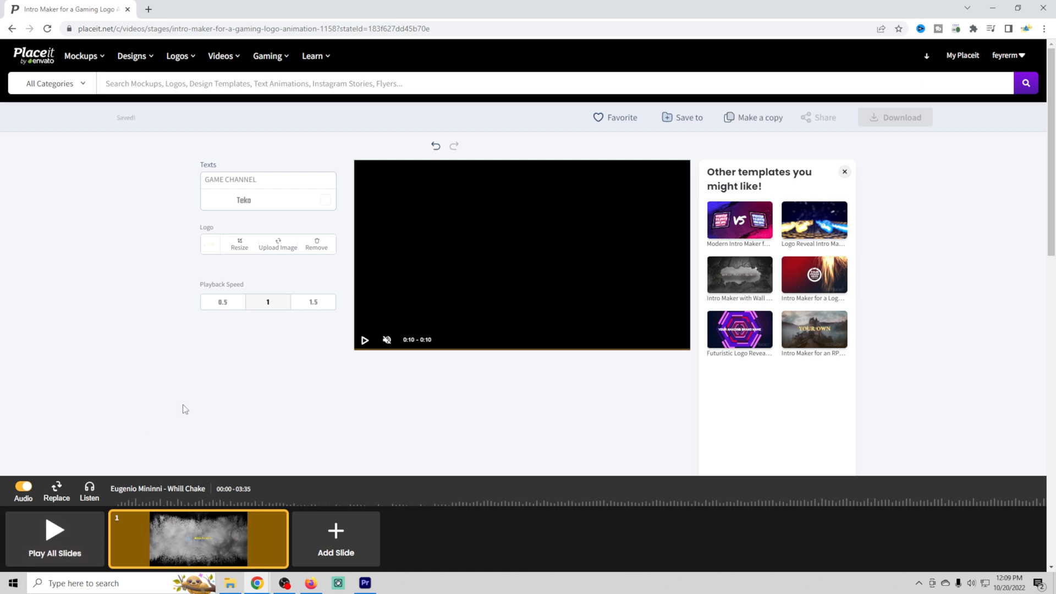
{"action": "mouse_move", "coordinate": [399, 387]}
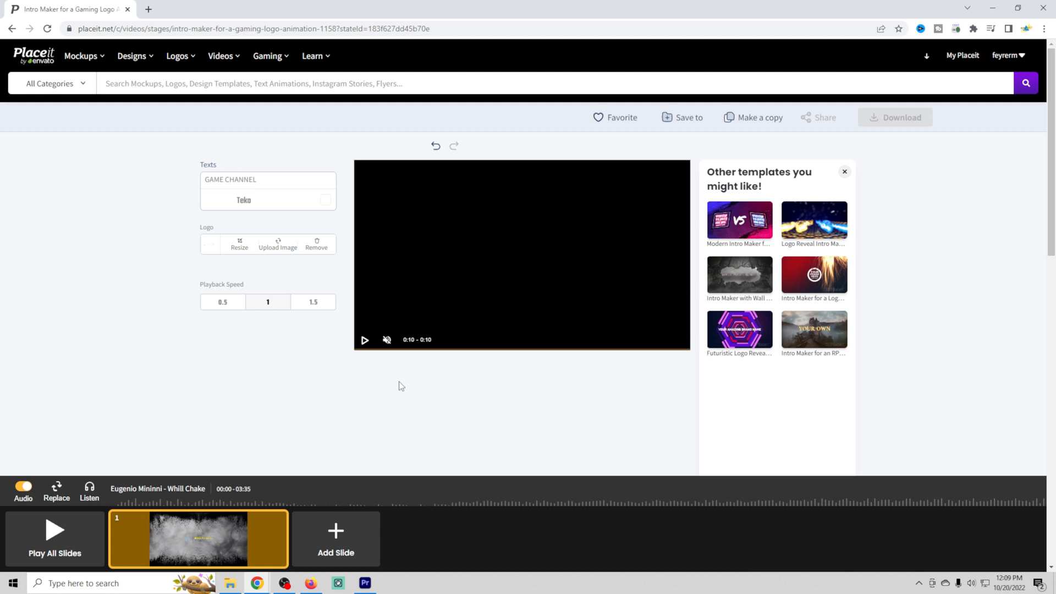
{"action": "mouse_move", "coordinate": [155, 75]}
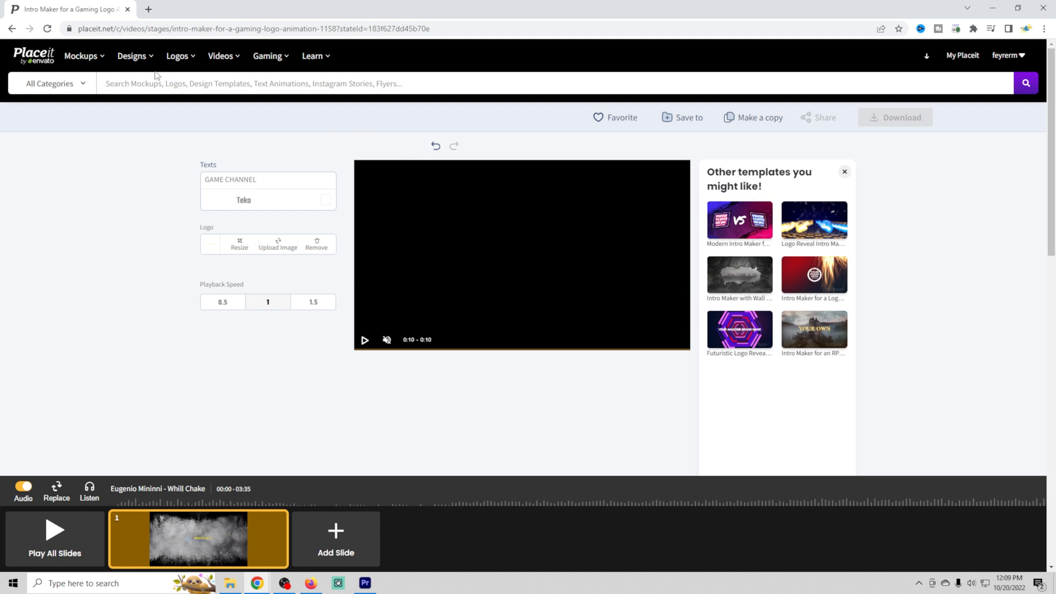
{"action": "left_click", "coordinate": [132, 56]}
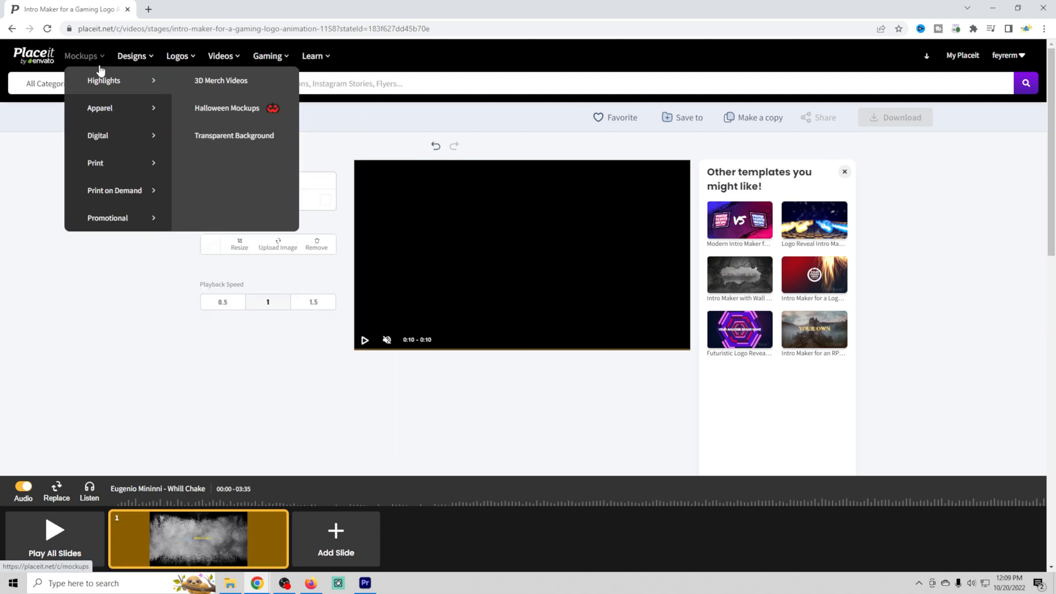
{"action": "left_click", "coordinate": [459, 55]}
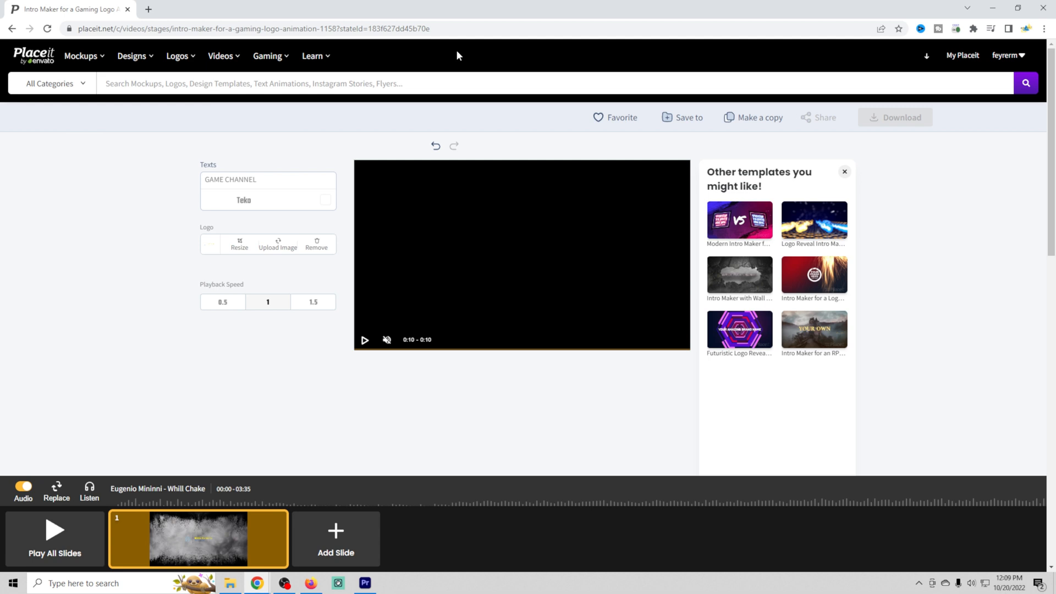